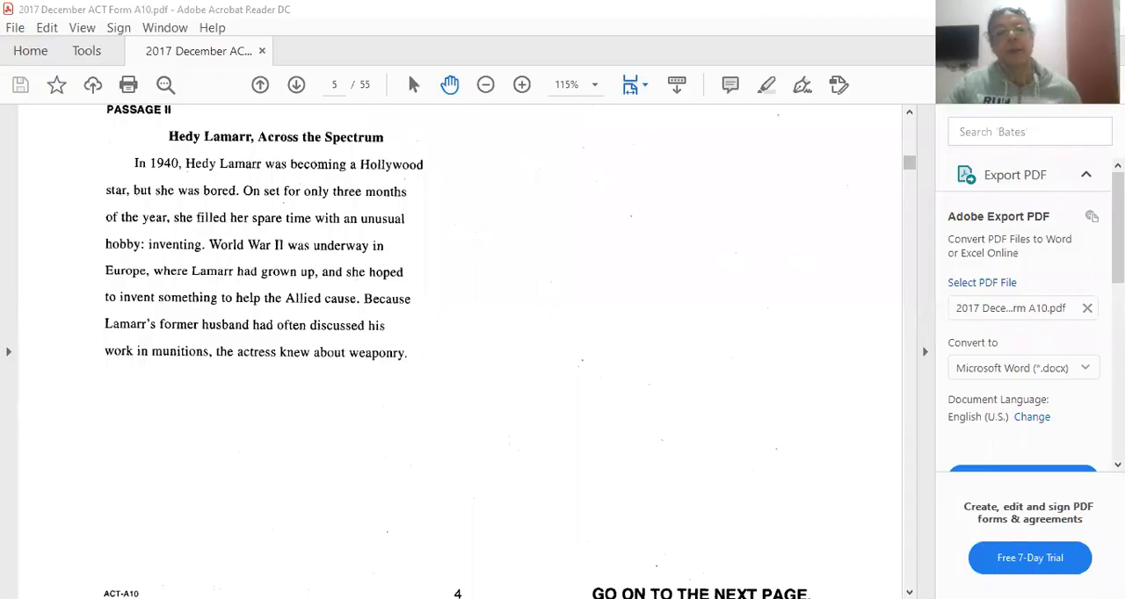
pyautogui.moveTo(916, 536)
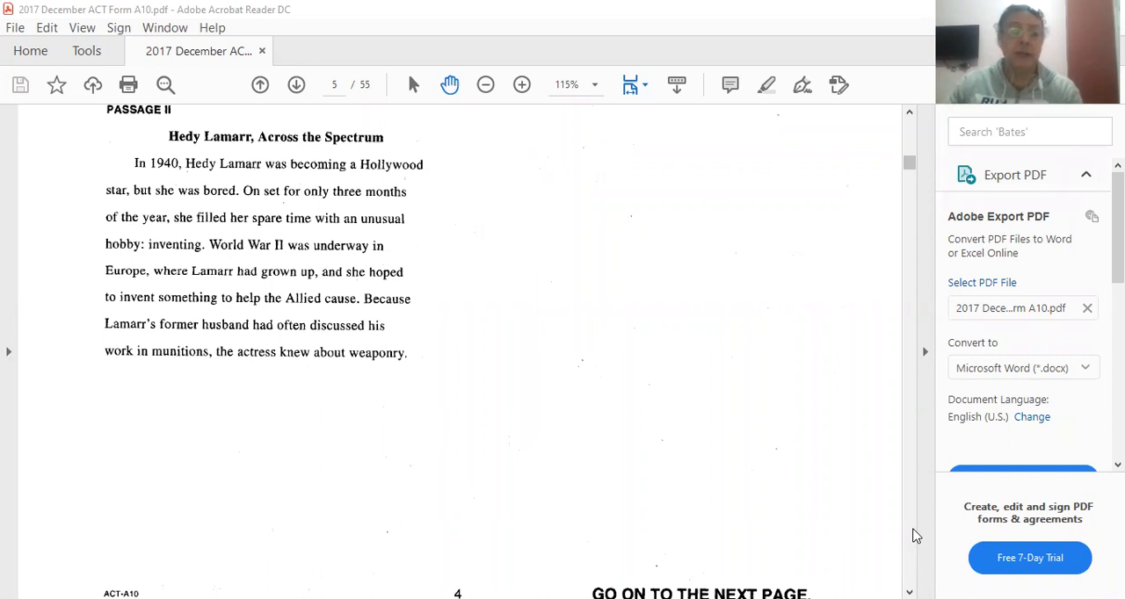
pyautogui.moveTo(260, 249)
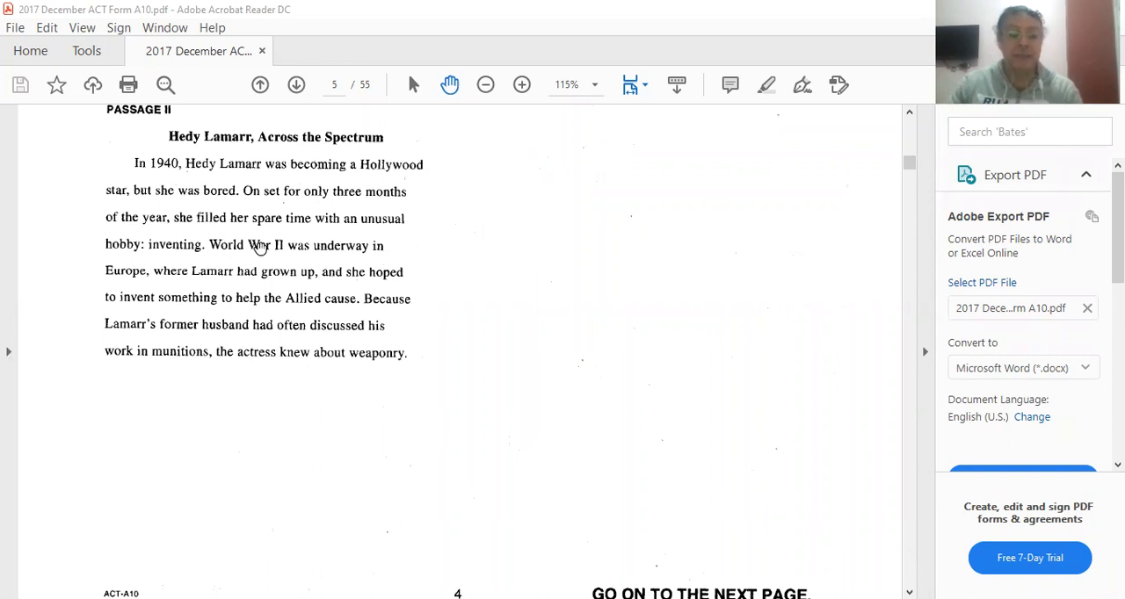
pyautogui.scroll(-3)
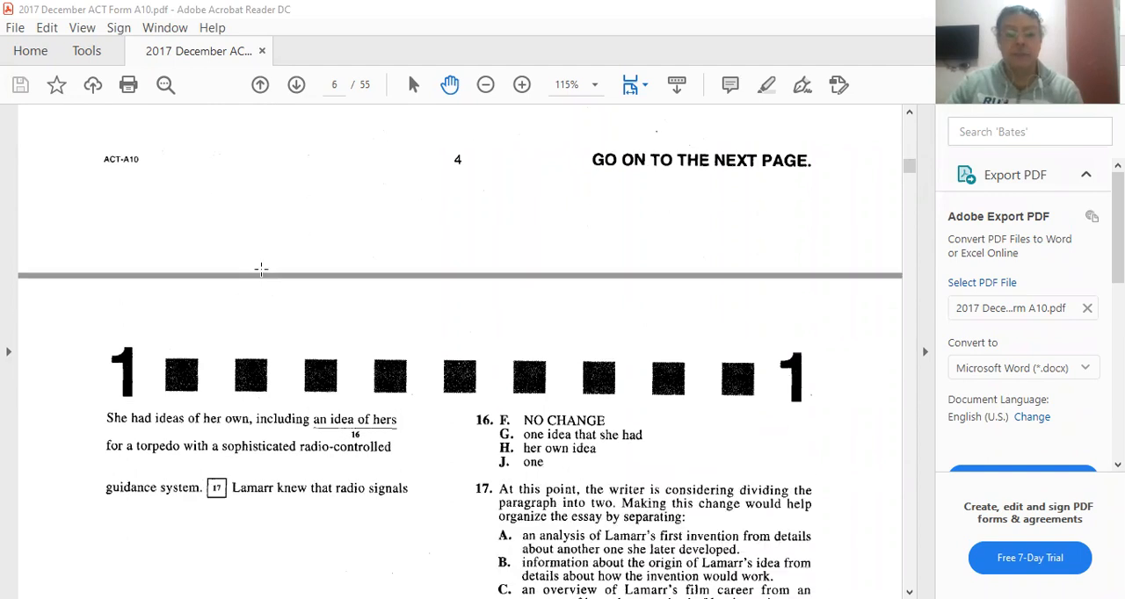
pyautogui.scroll(-3)
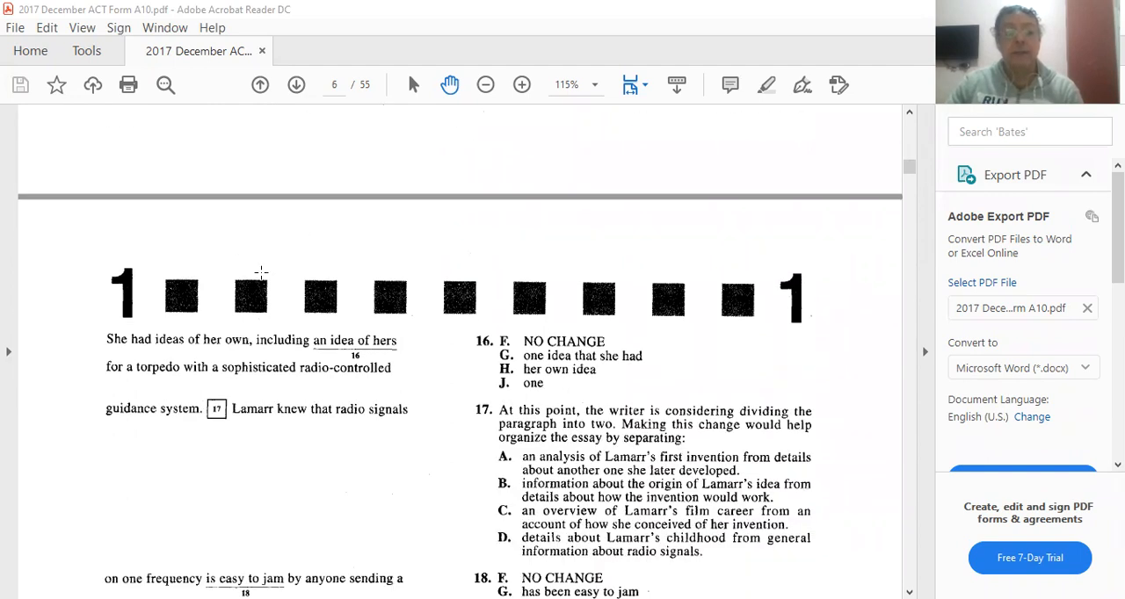
pyautogui.scroll(-3)
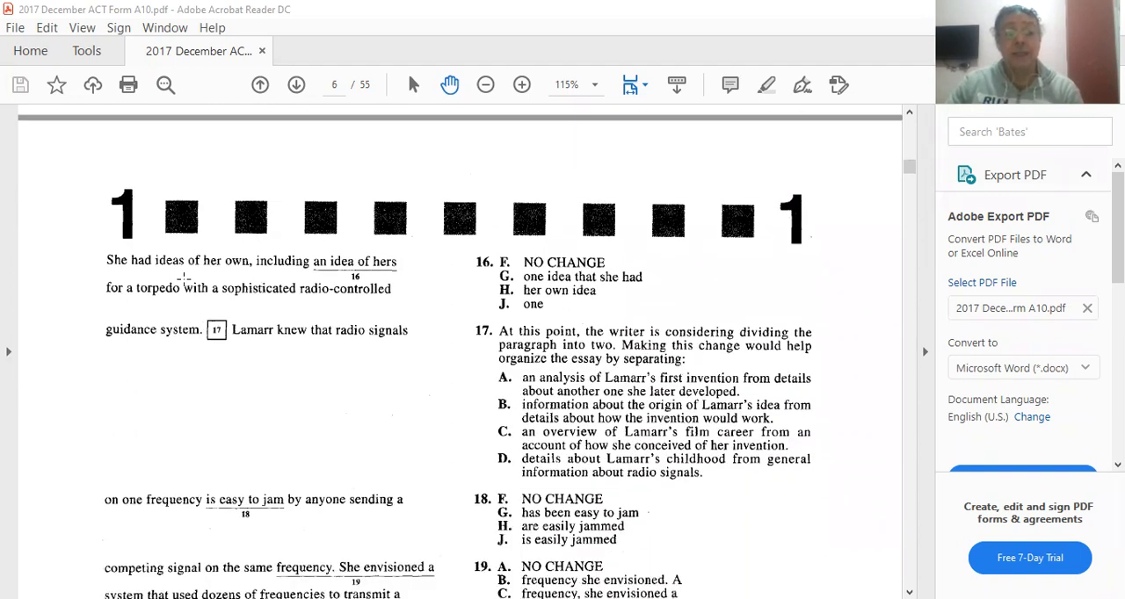
pyautogui.moveTo(327, 274)
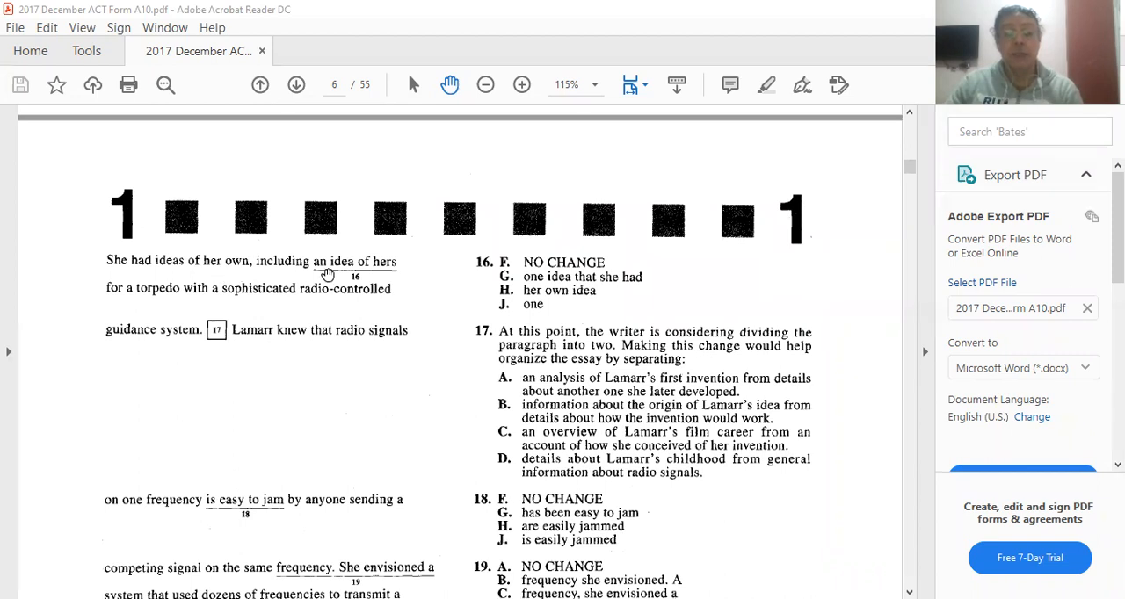
pyautogui.moveTo(169, 302)
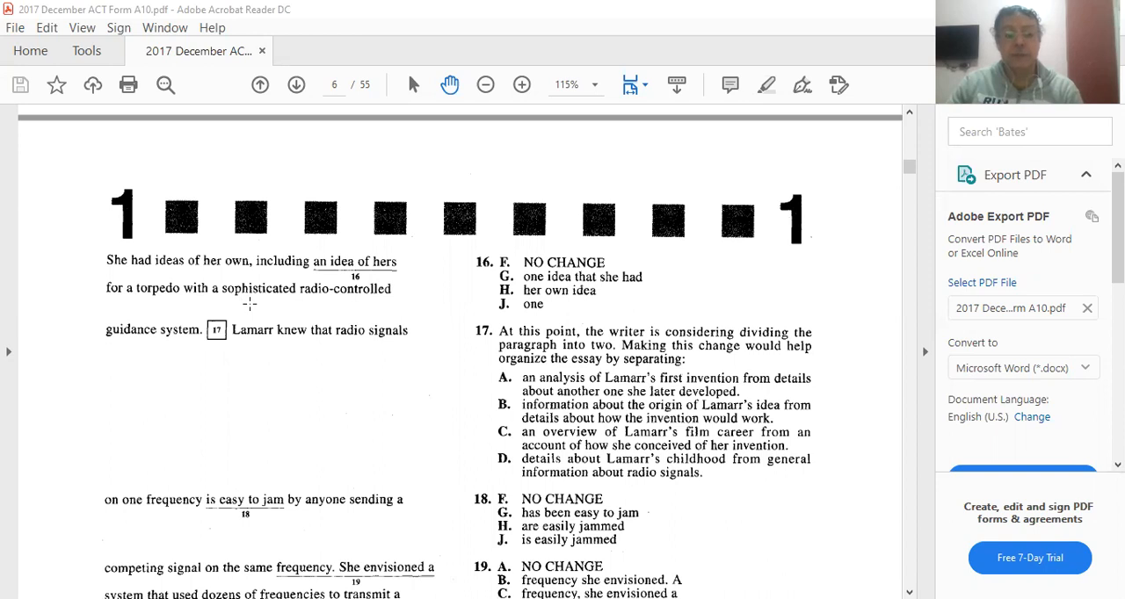
pyautogui.moveTo(365, 306)
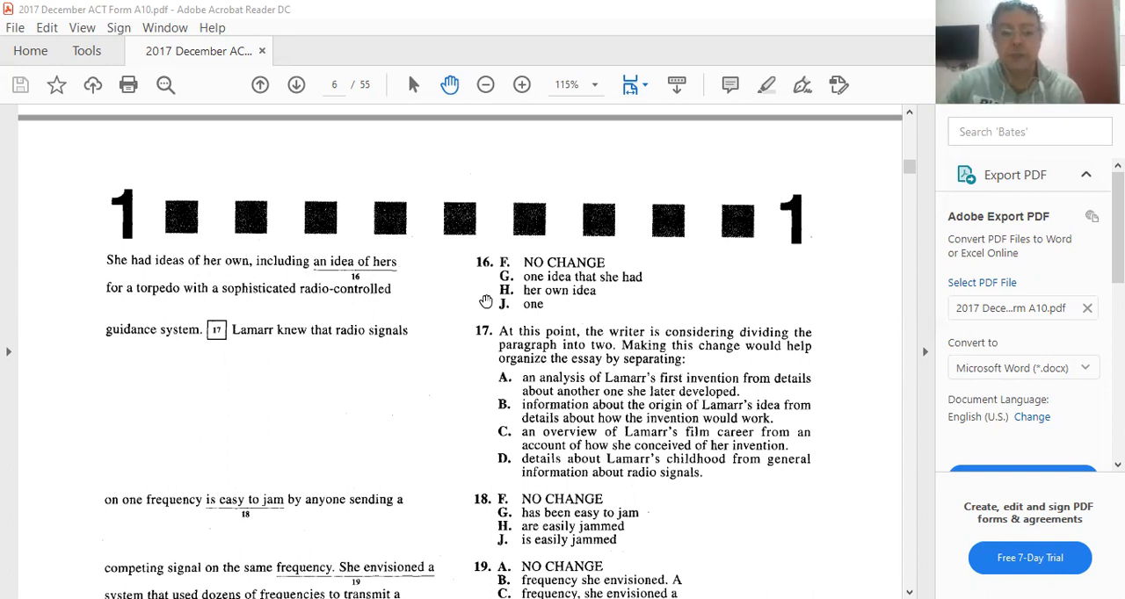
pyautogui.moveTo(127, 312)
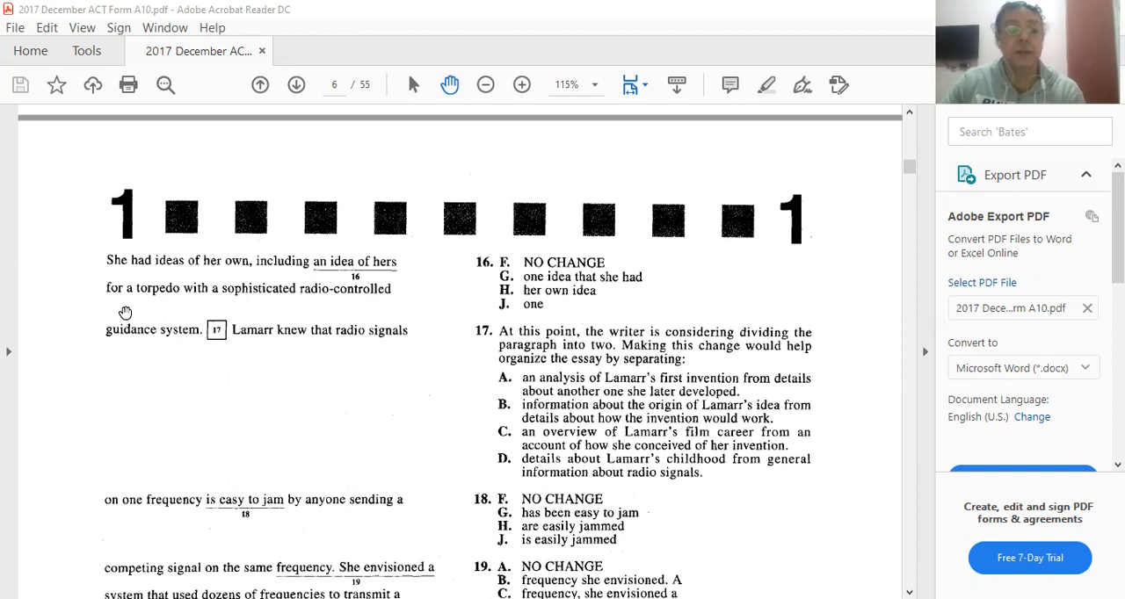
pyautogui.moveTo(562, 334)
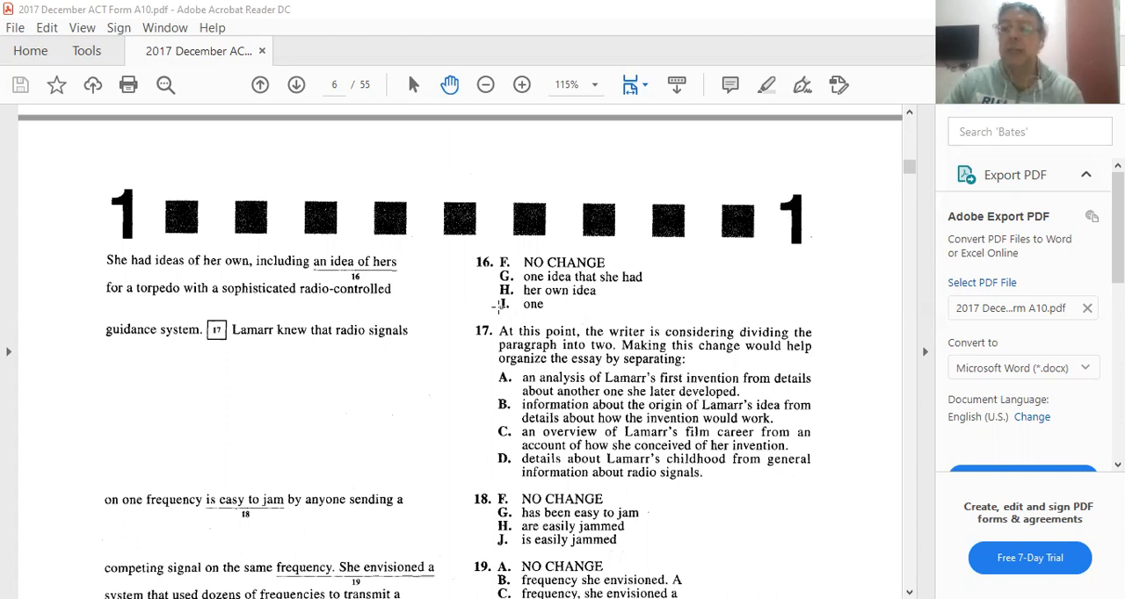
pyautogui.moveTo(603, 320)
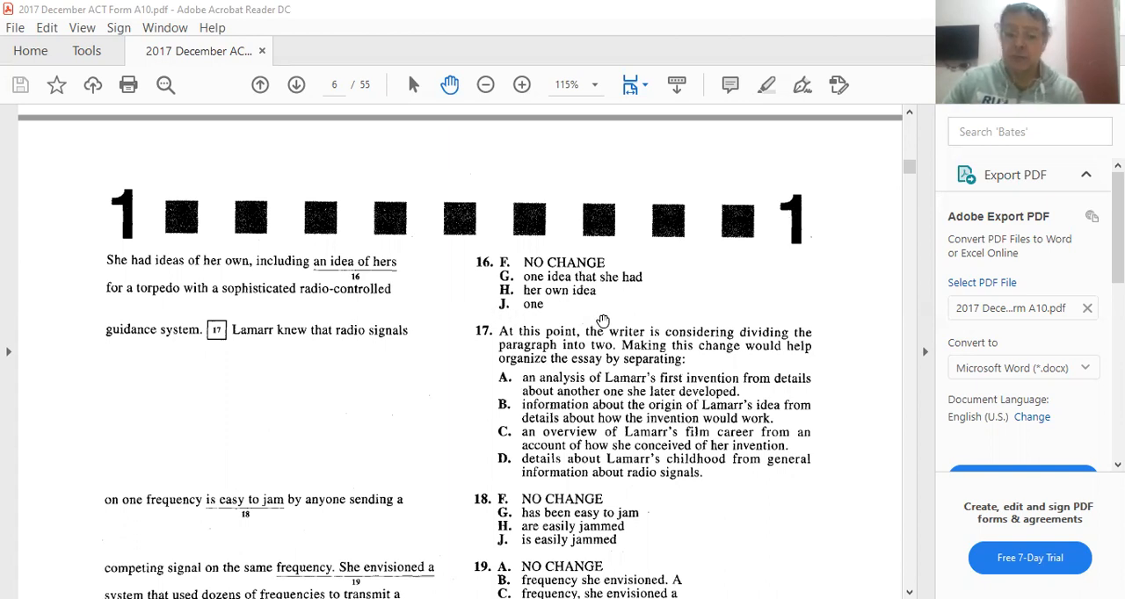
pyautogui.scroll(-3)
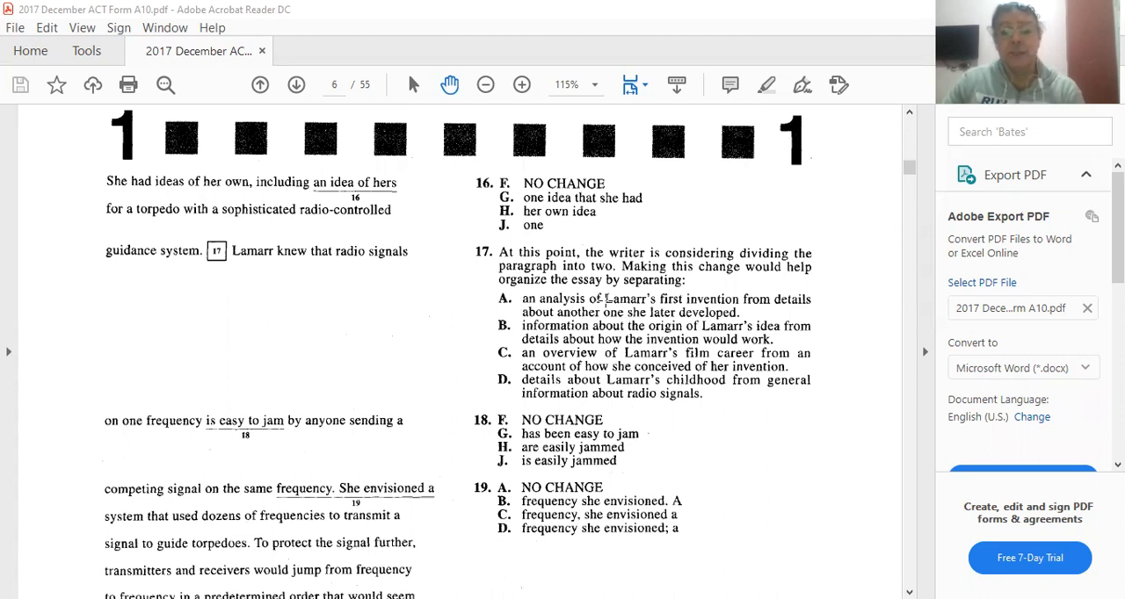
pyautogui.moveTo(671, 309)
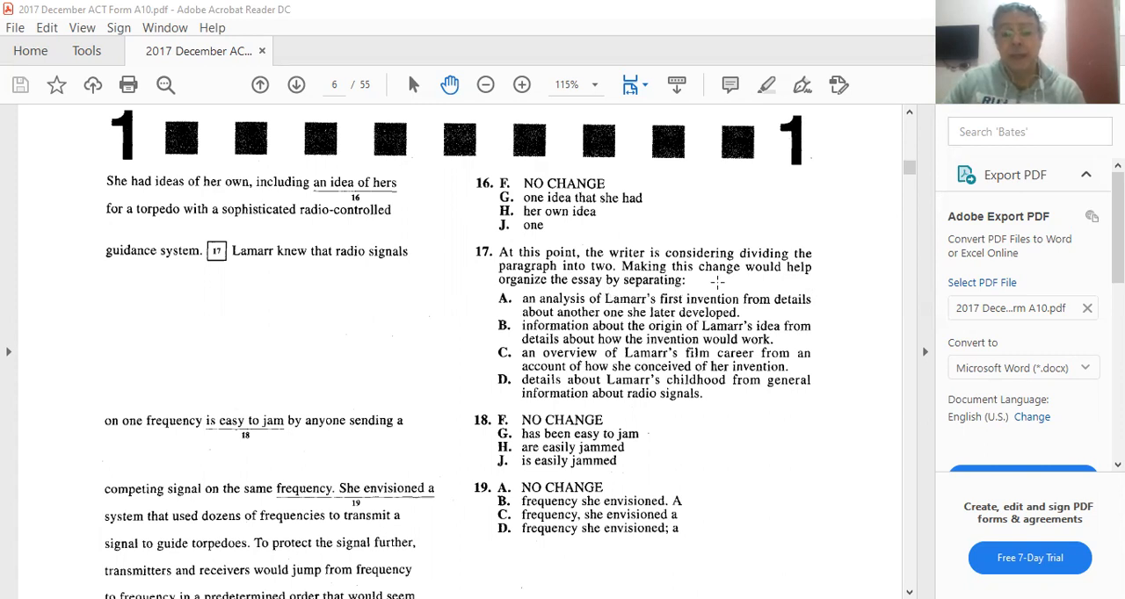
pyautogui.moveTo(589, 297)
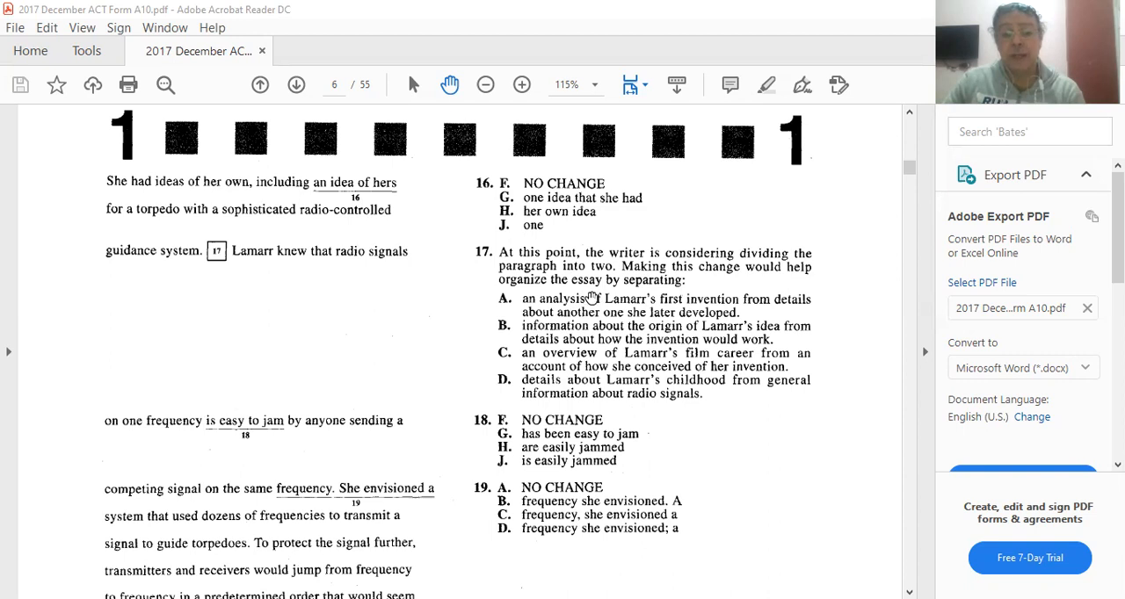
pyautogui.moveTo(624, 298)
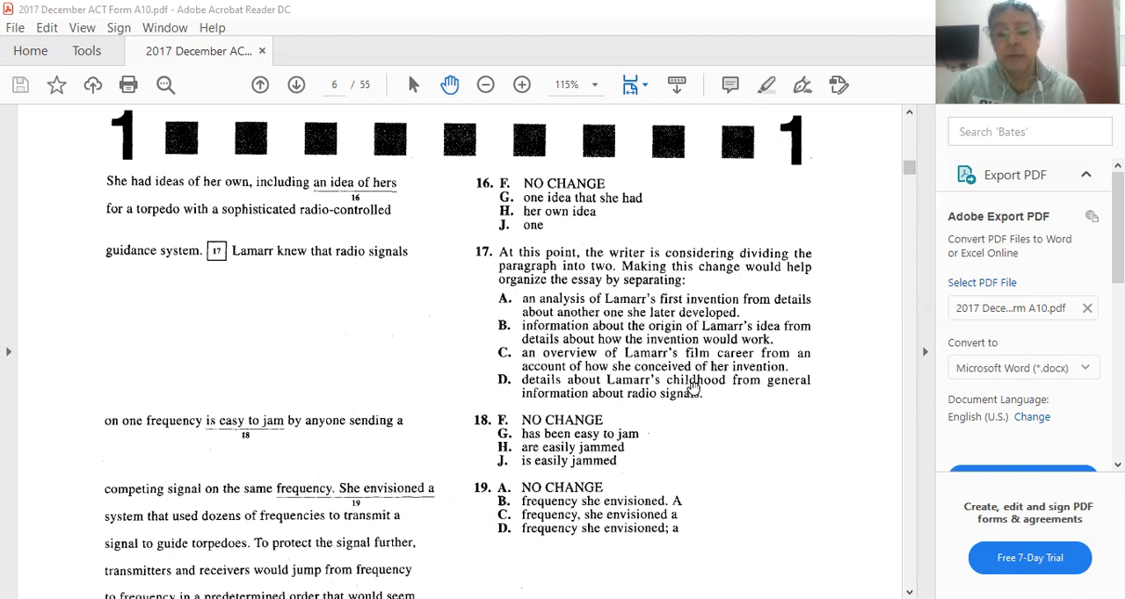
pyautogui.moveTo(478, 386)
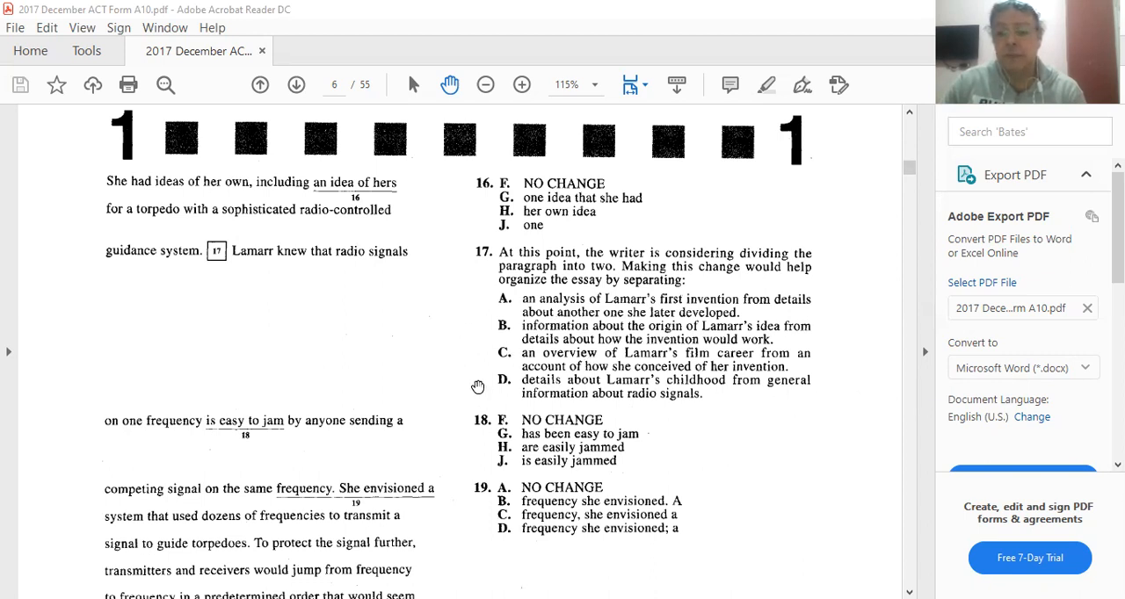
pyautogui.moveTo(622, 397)
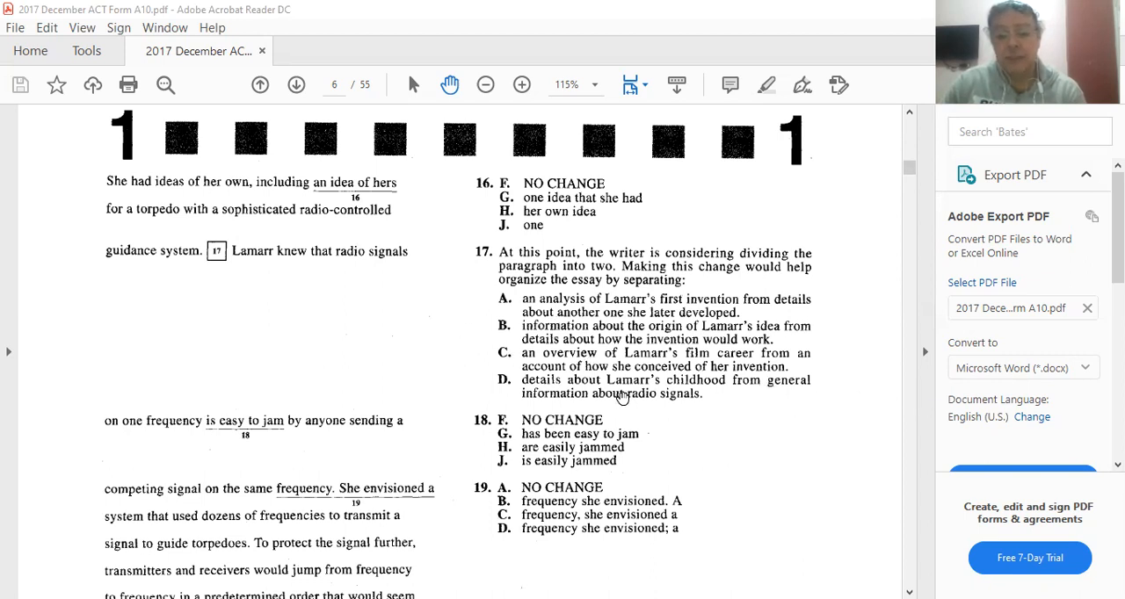
pyautogui.moveTo(531, 318)
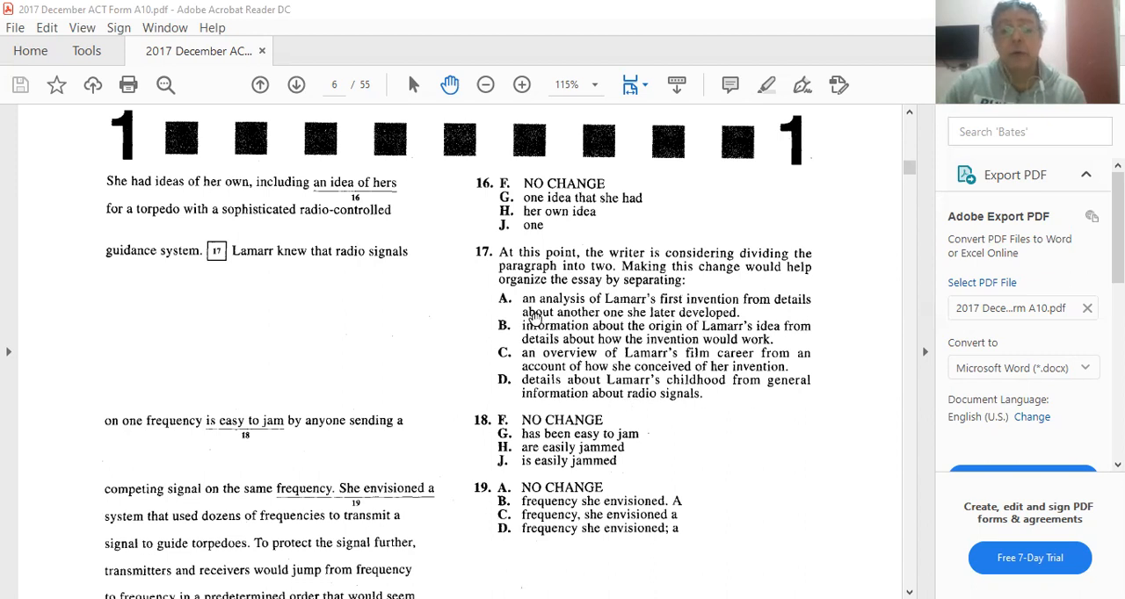
pyautogui.moveTo(759, 318)
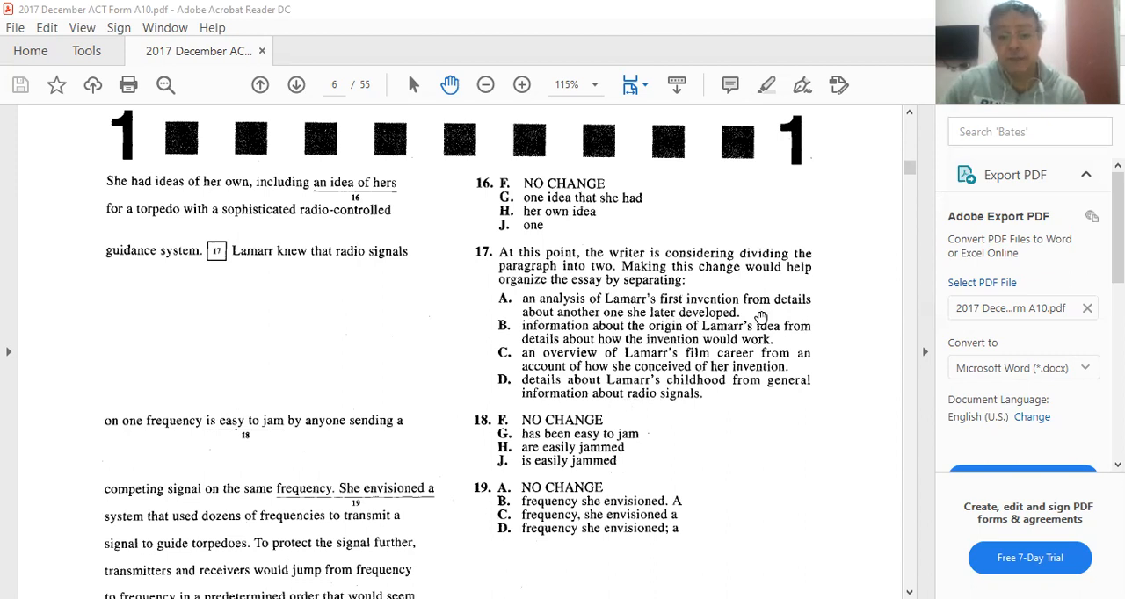
pyautogui.moveTo(542, 368)
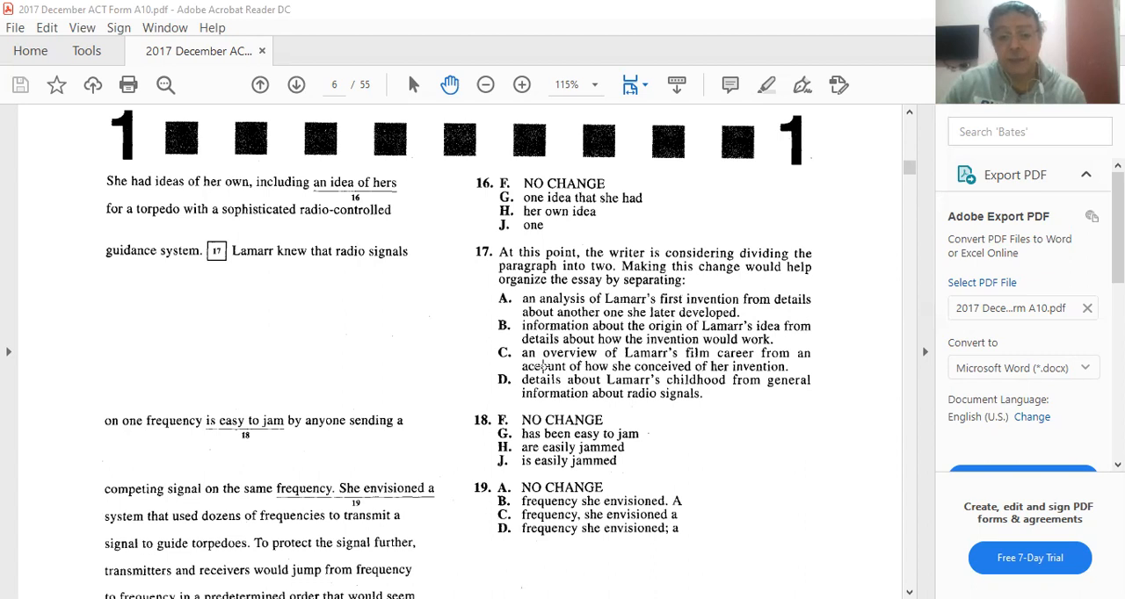
pyautogui.moveTo(516, 366)
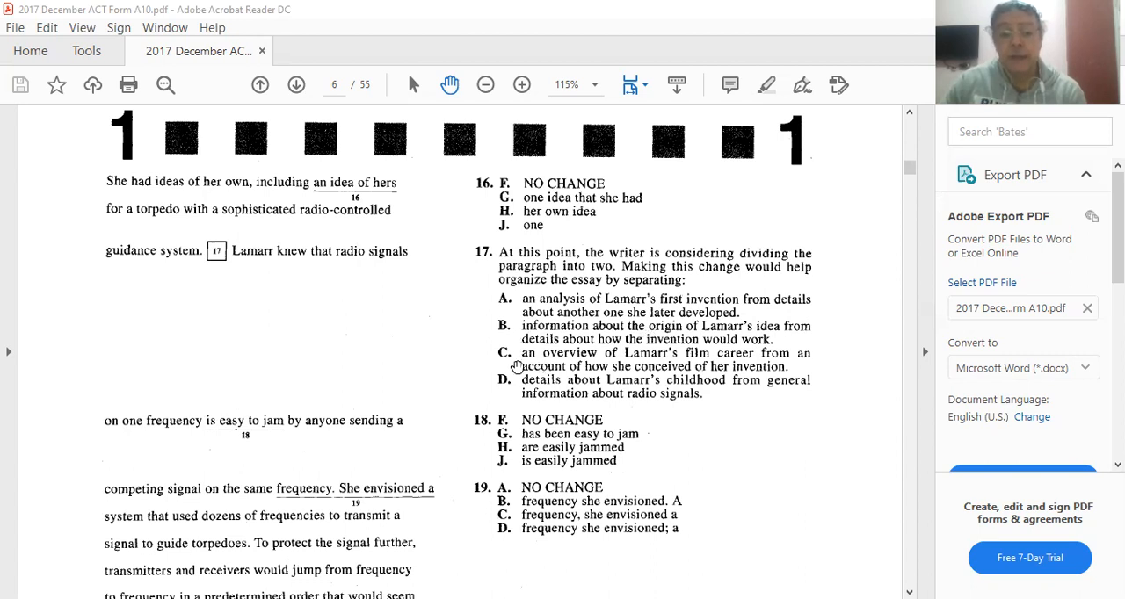
pyautogui.moveTo(499, 358)
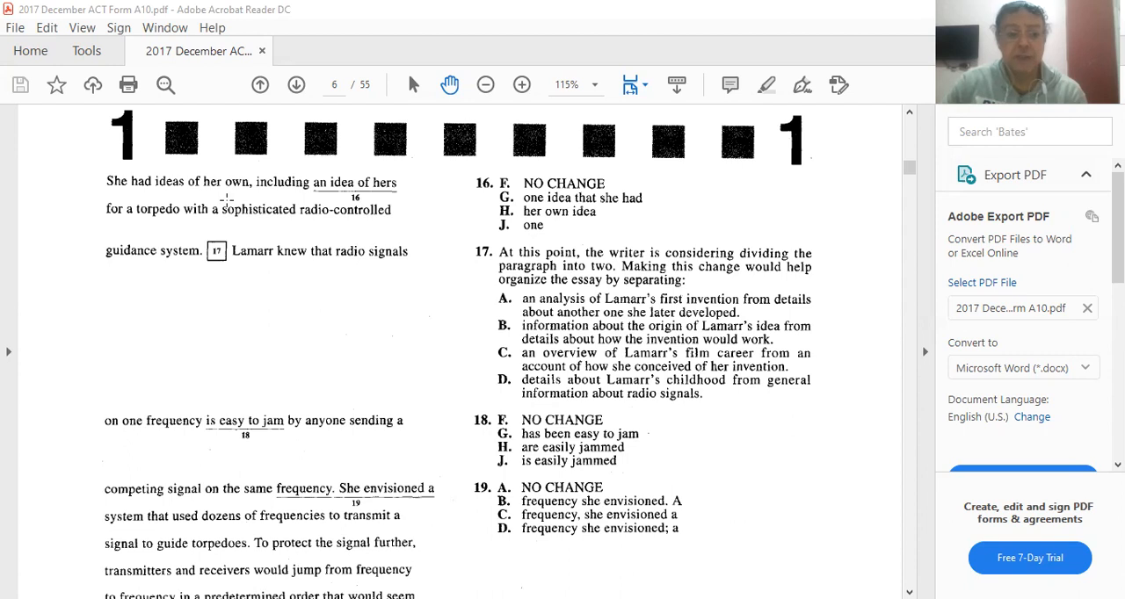
pyautogui.moveTo(144, 225)
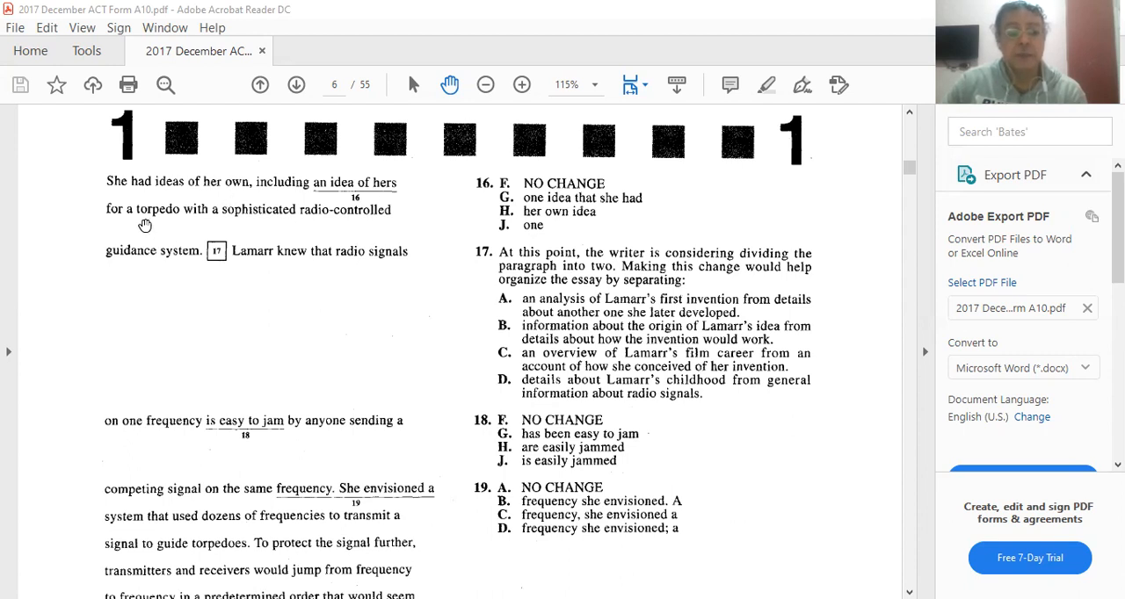
pyautogui.moveTo(324, 229)
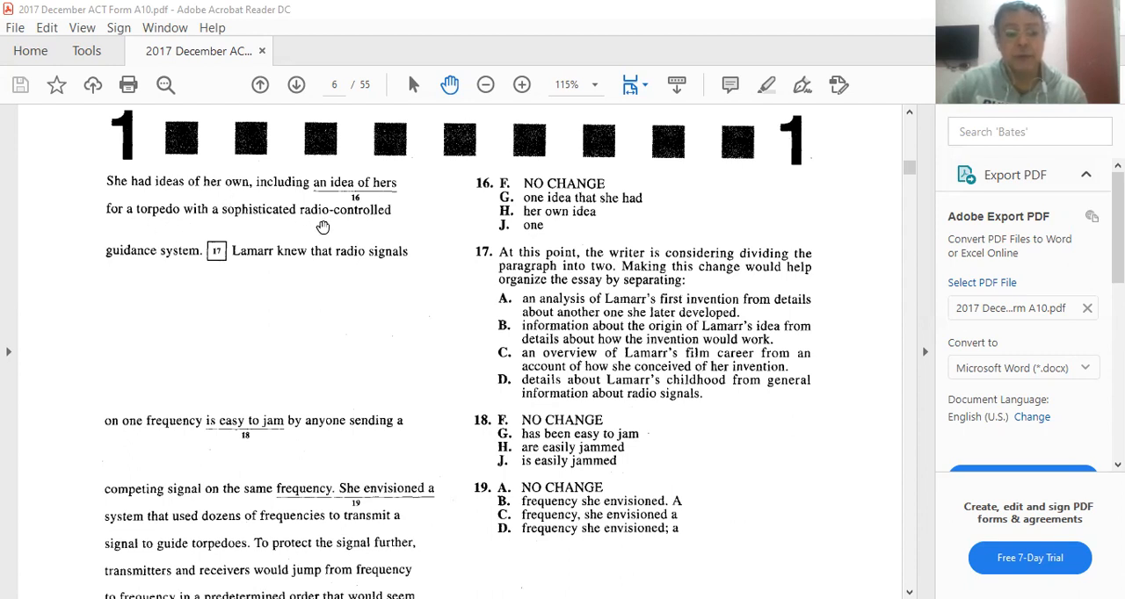
pyautogui.moveTo(418, 235)
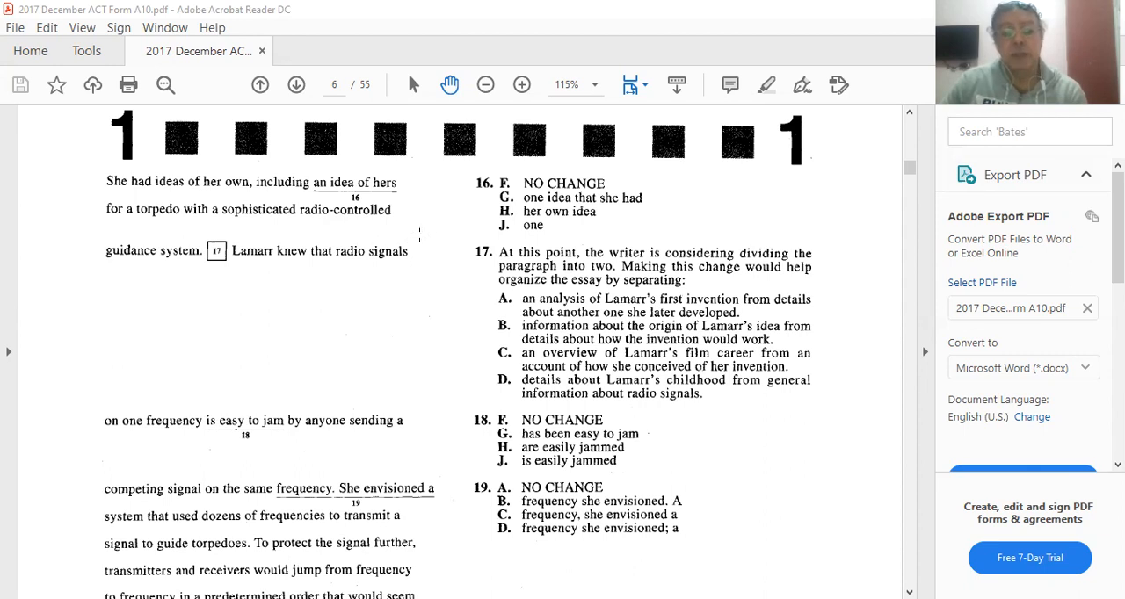
pyautogui.moveTo(446, 228)
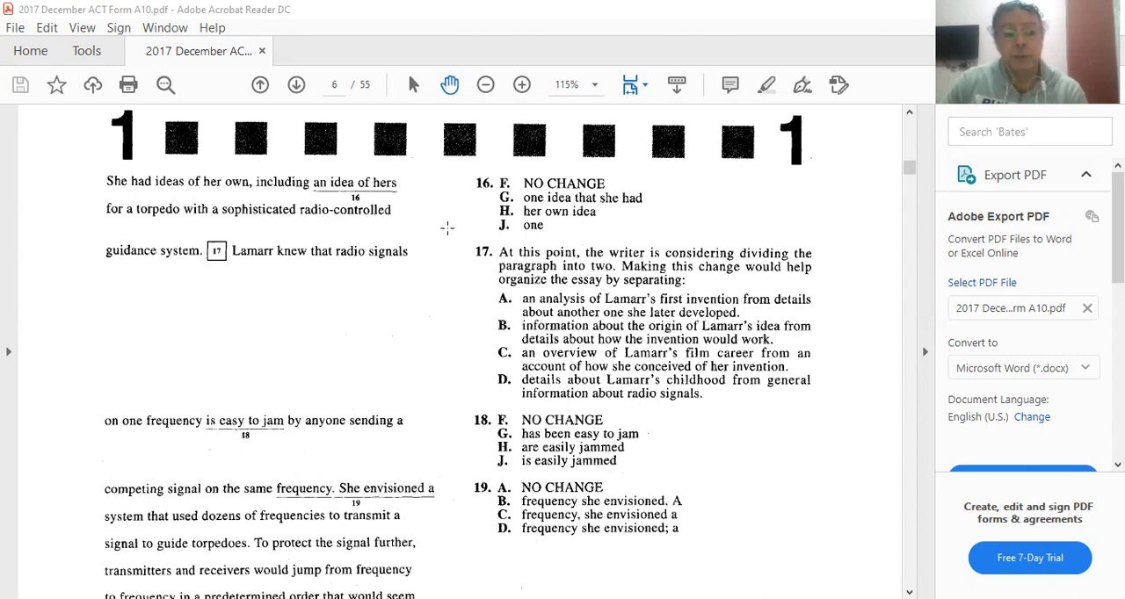
pyautogui.moveTo(218, 388)
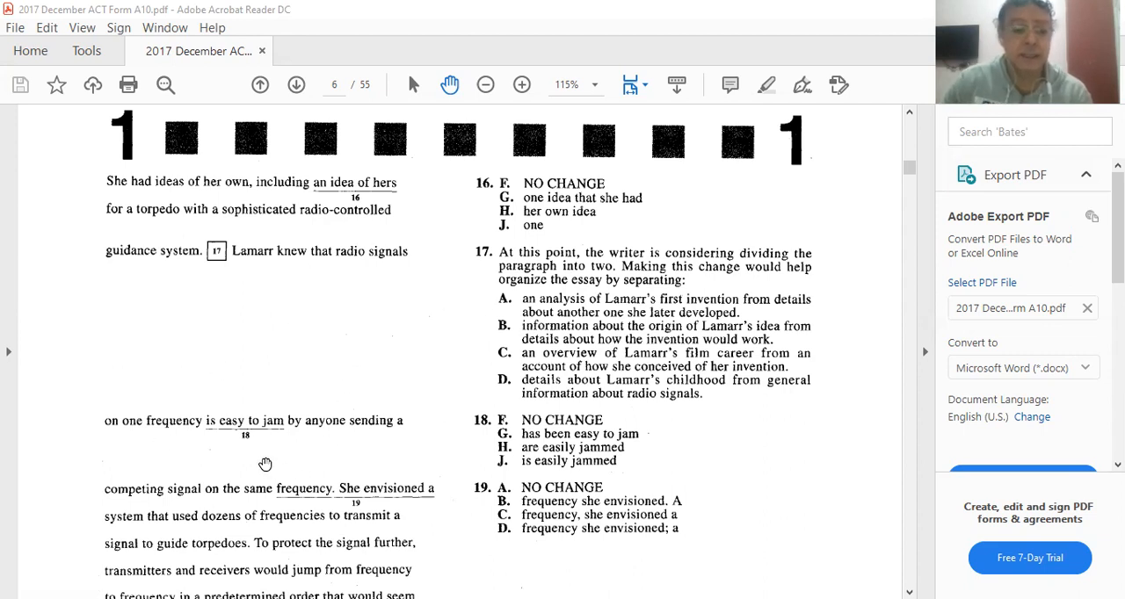
pyautogui.moveTo(404, 453)
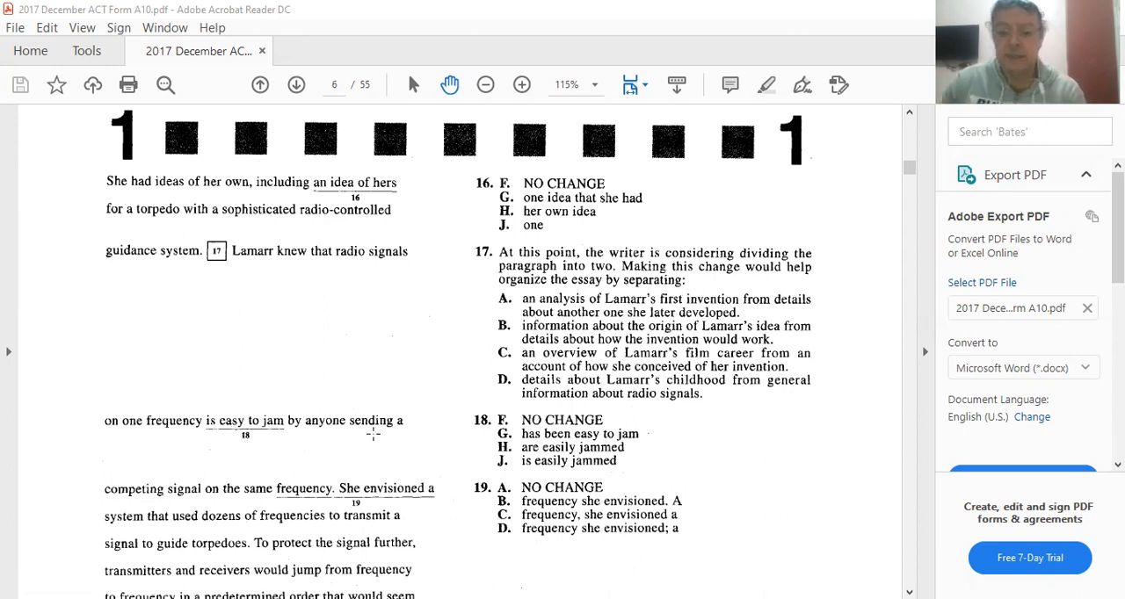
pyautogui.moveTo(580, 397)
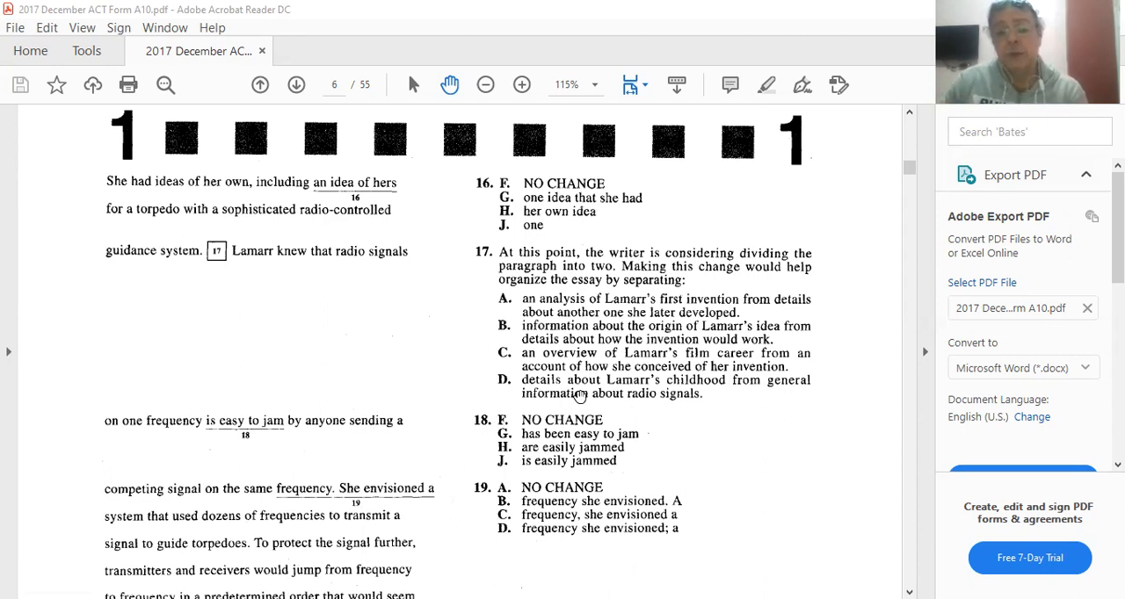
pyautogui.moveTo(221, 272)
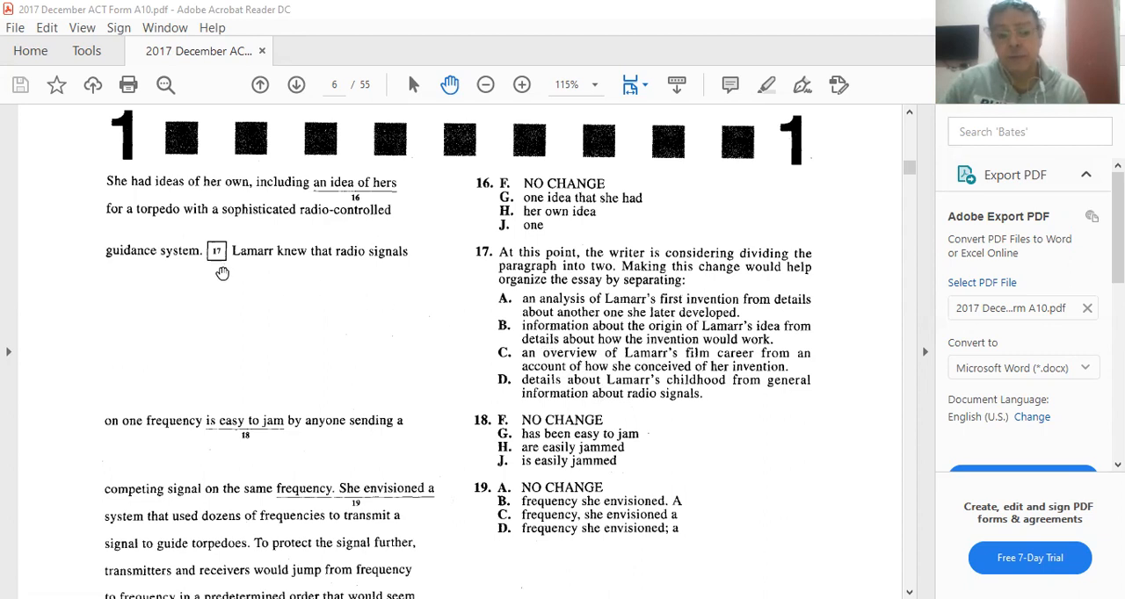
pyautogui.moveTo(584, 371)
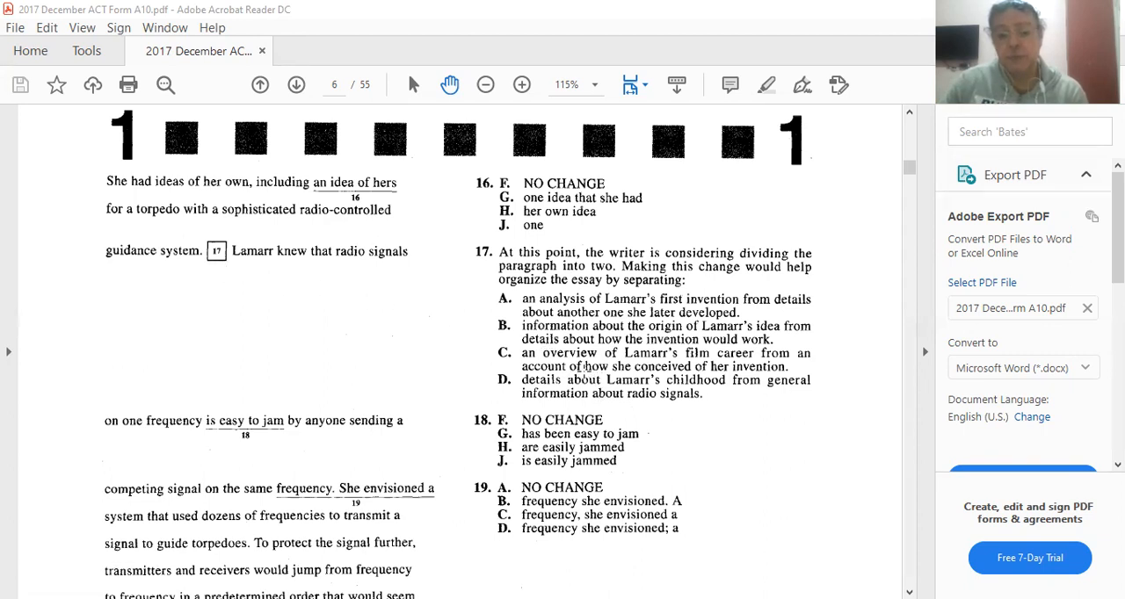
pyautogui.moveTo(710, 351)
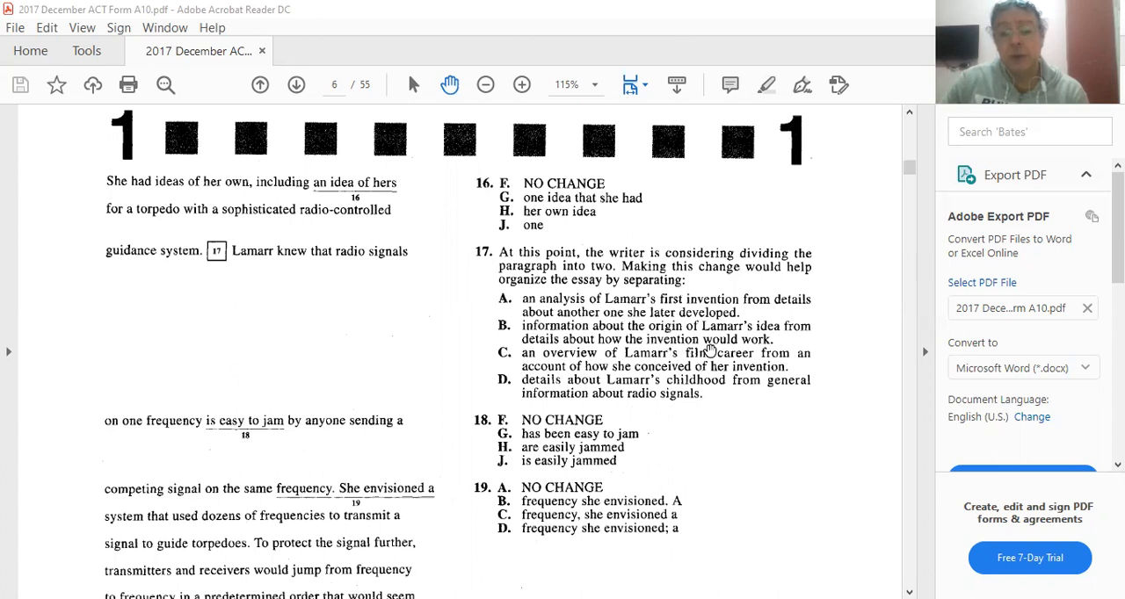
pyautogui.moveTo(641, 372)
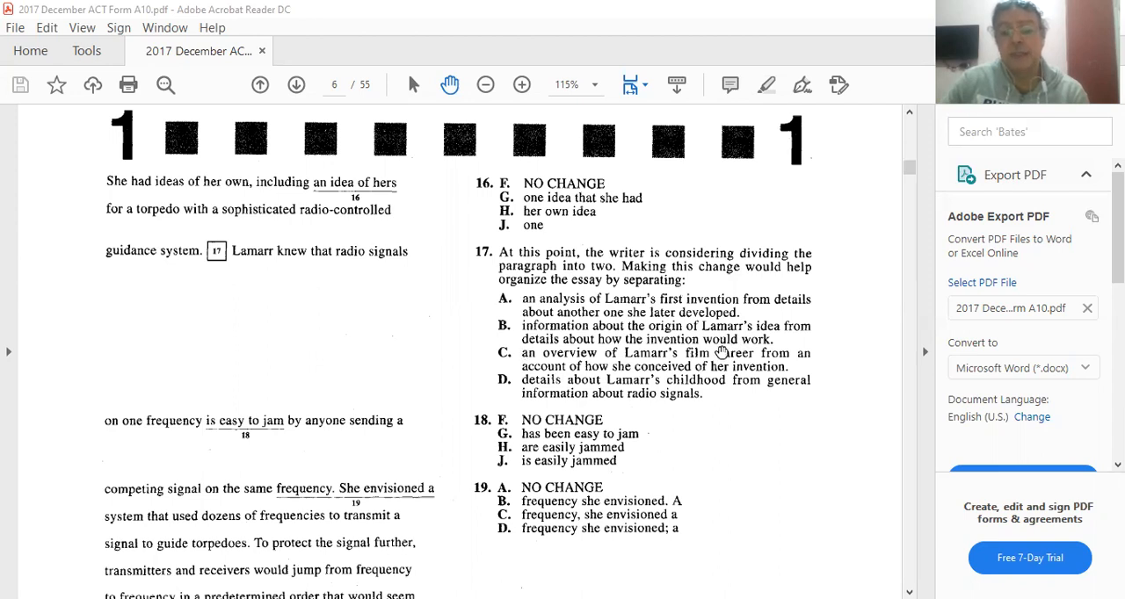
pyautogui.moveTo(727, 351)
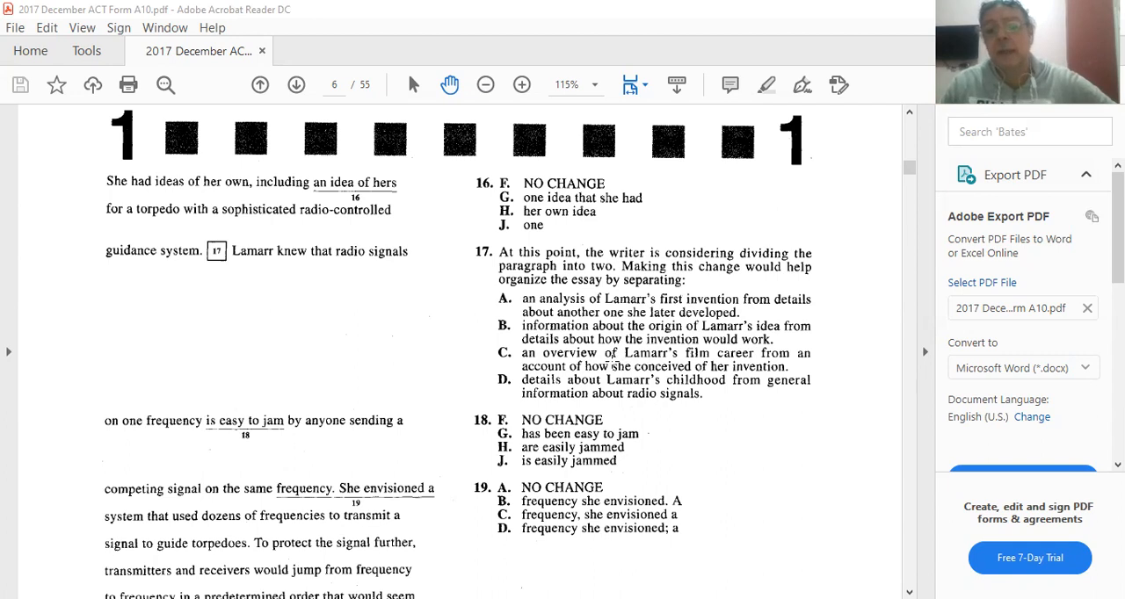
pyautogui.moveTo(633, 369)
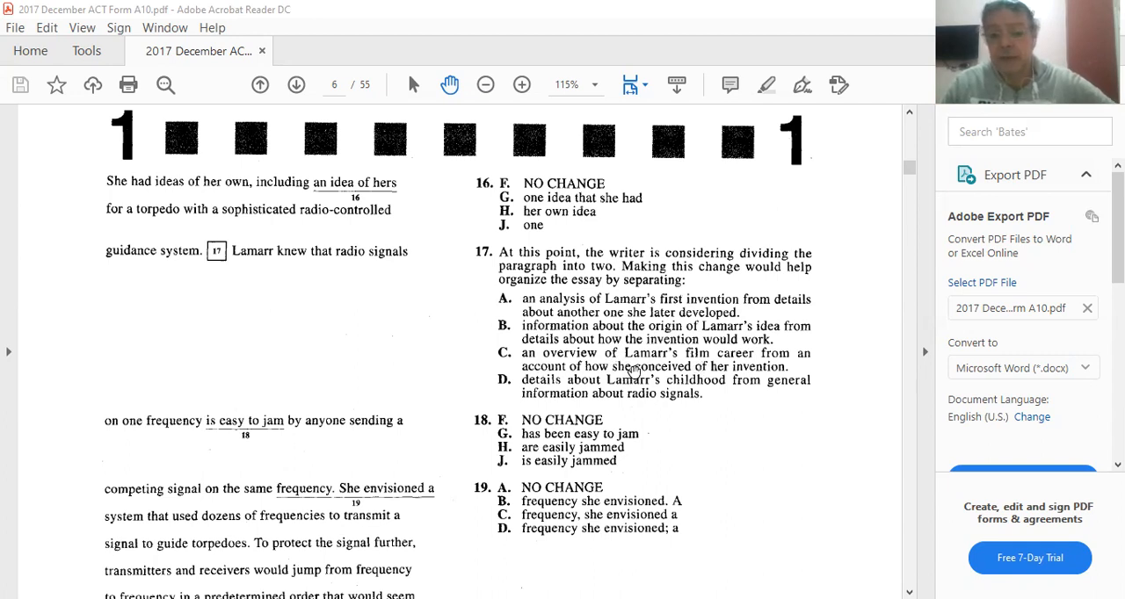
pyautogui.moveTo(731, 402)
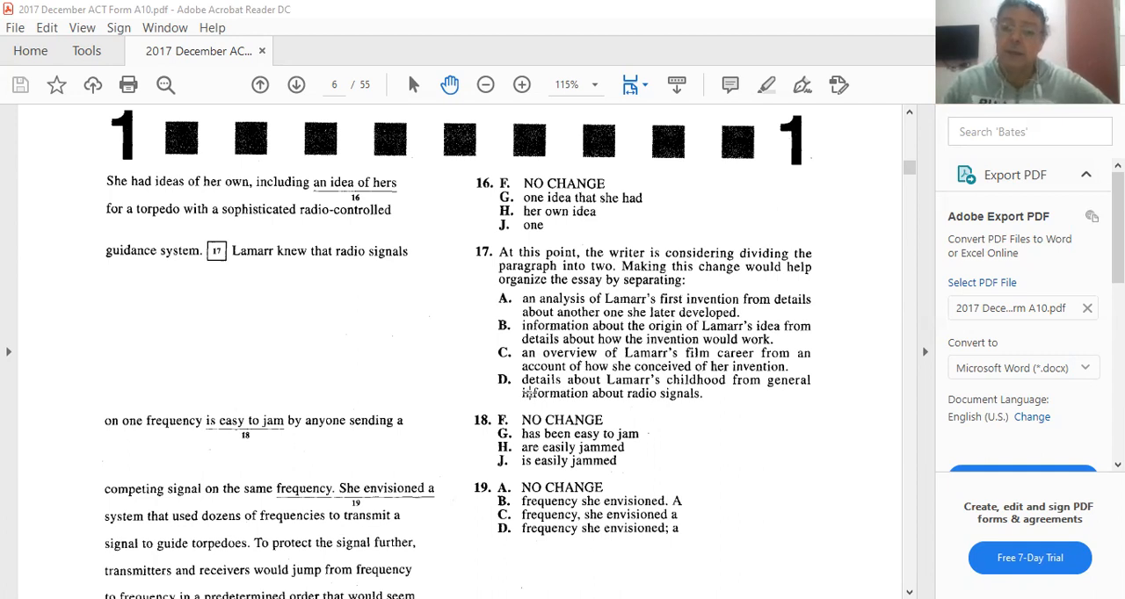
pyautogui.moveTo(879, 323)
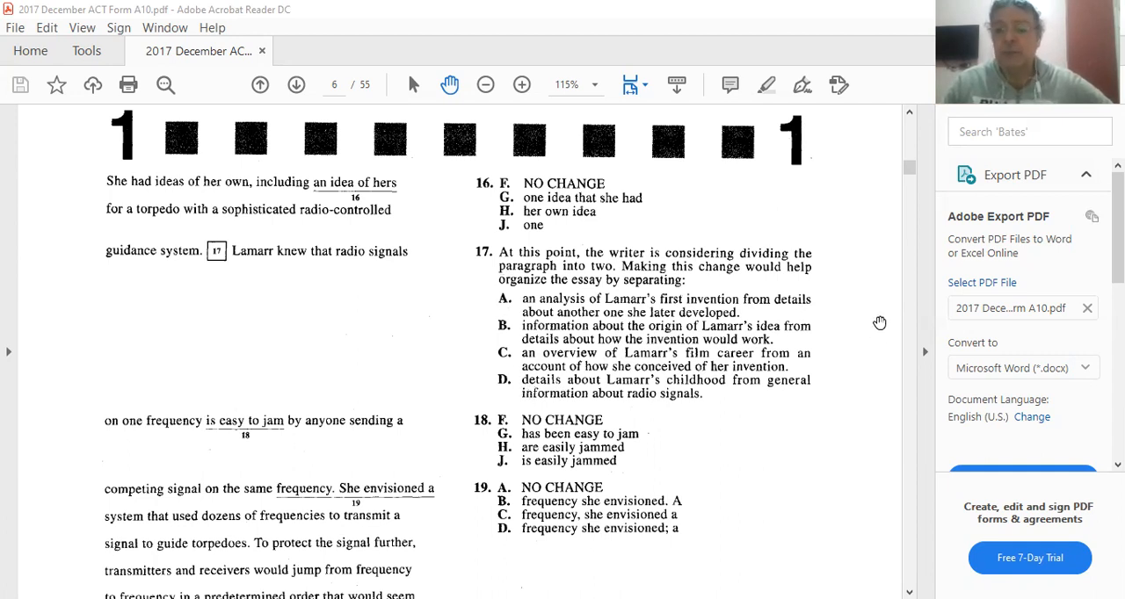
pyautogui.moveTo(536, 313)
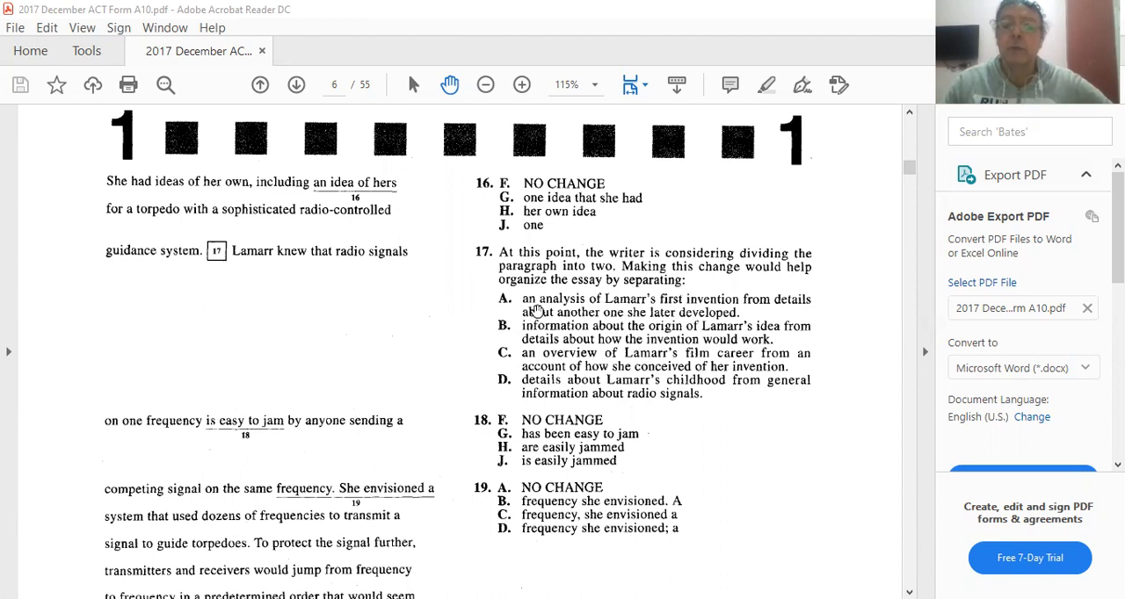
pyautogui.moveTo(513, 355)
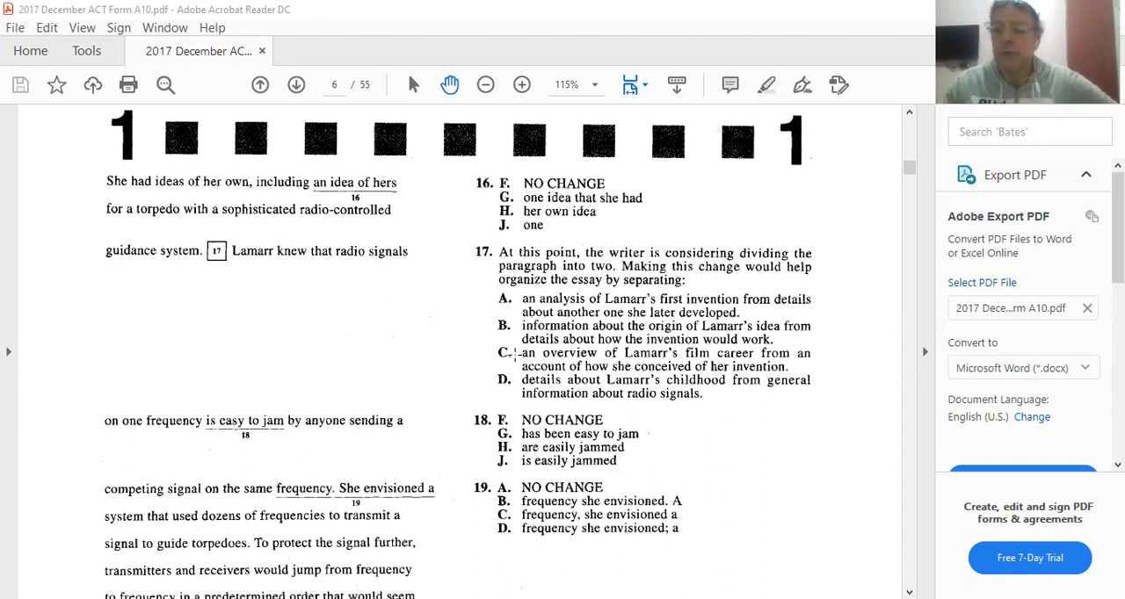
pyautogui.scroll(-3)
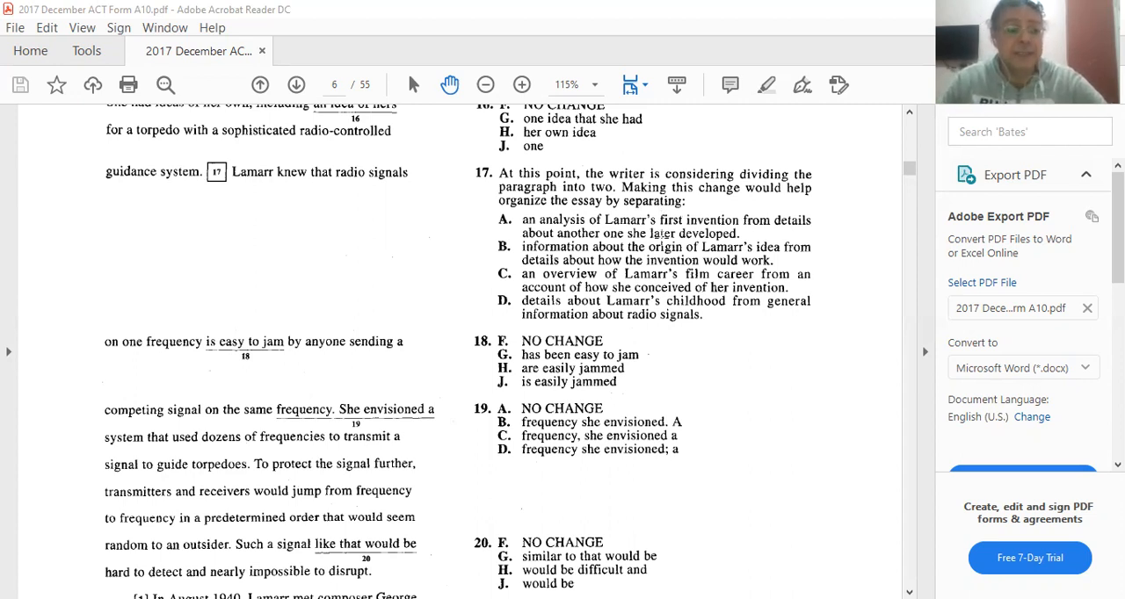
pyautogui.moveTo(633, 397)
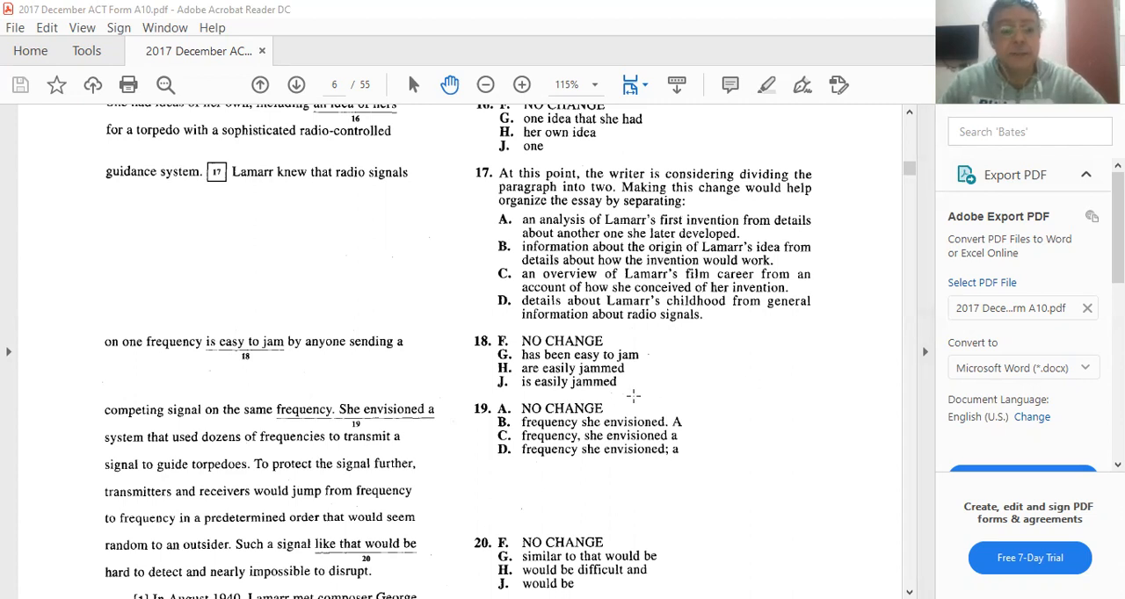
pyautogui.moveTo(379, 364)
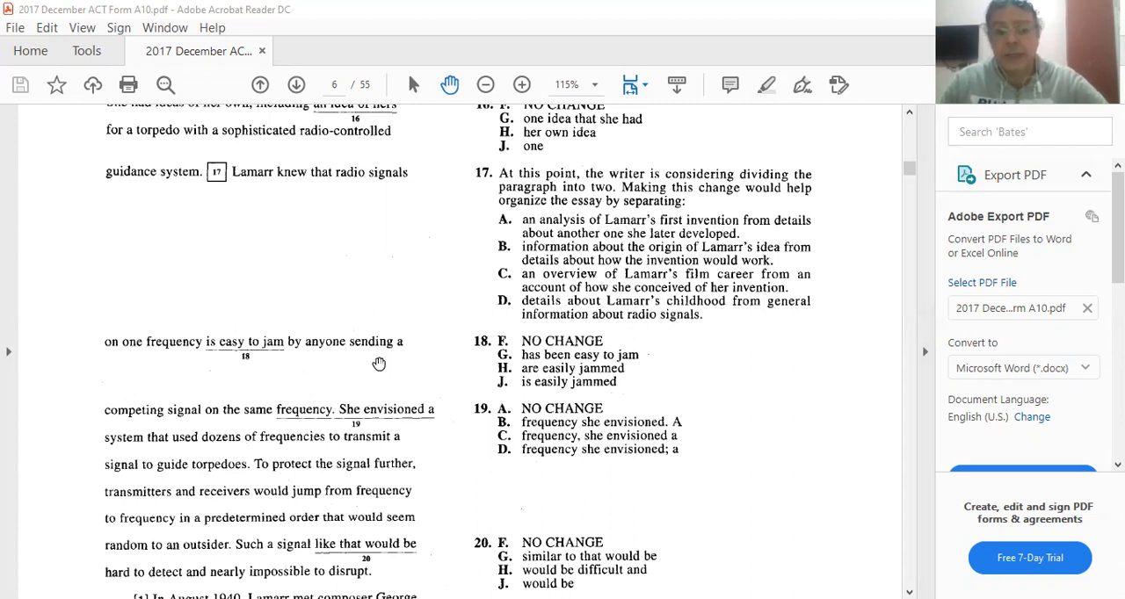
pyautogui.moveTo(492, 275)
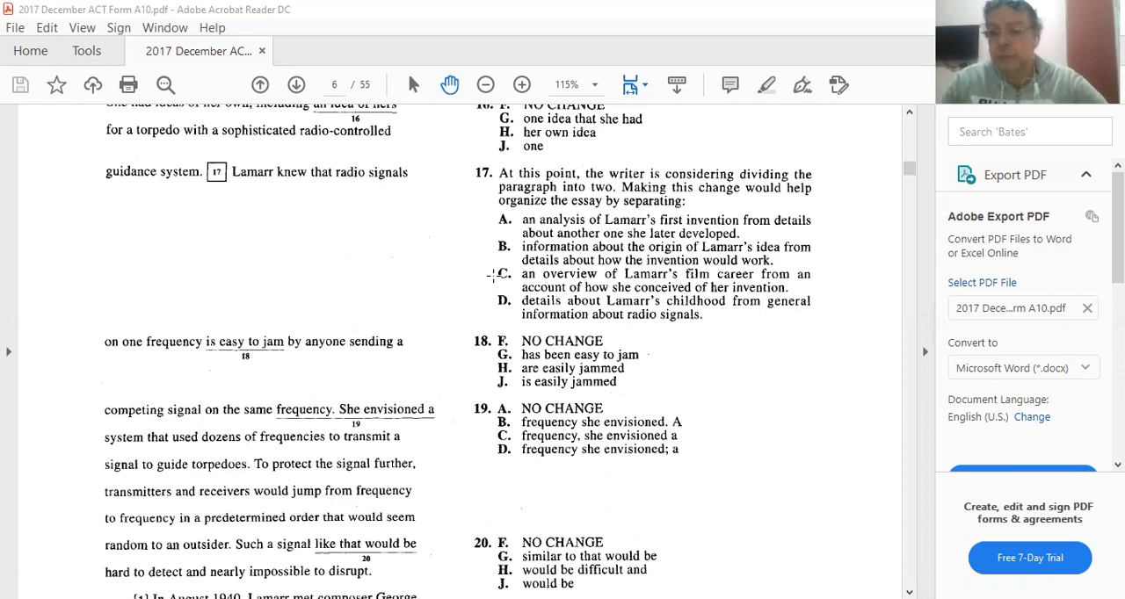
pyautogui.moveTo(577, 277)
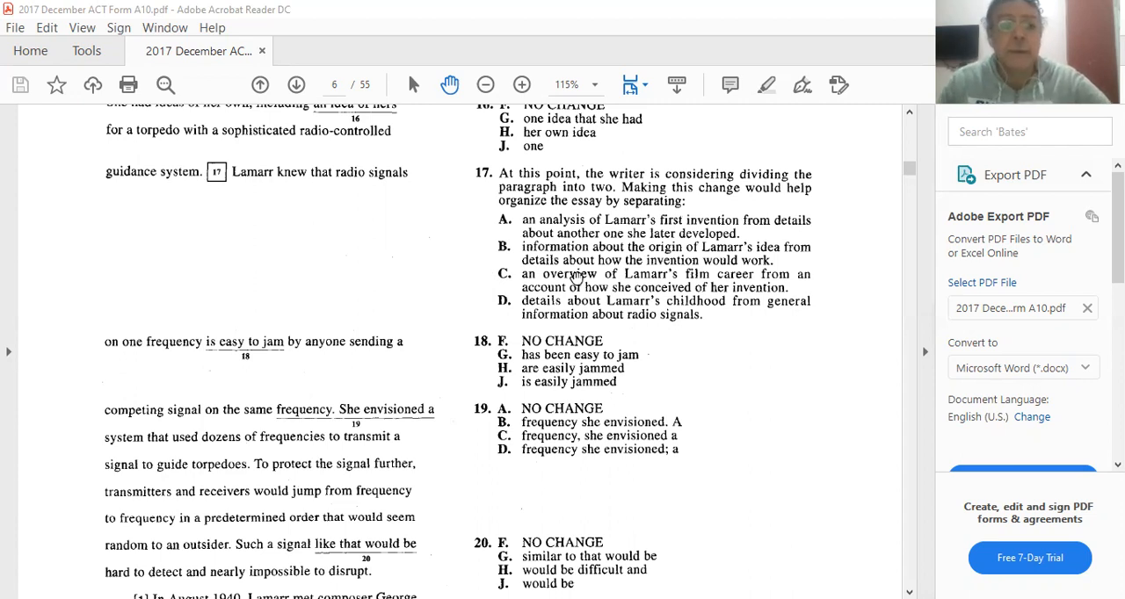
pyautogui.moveTo(120, 369)
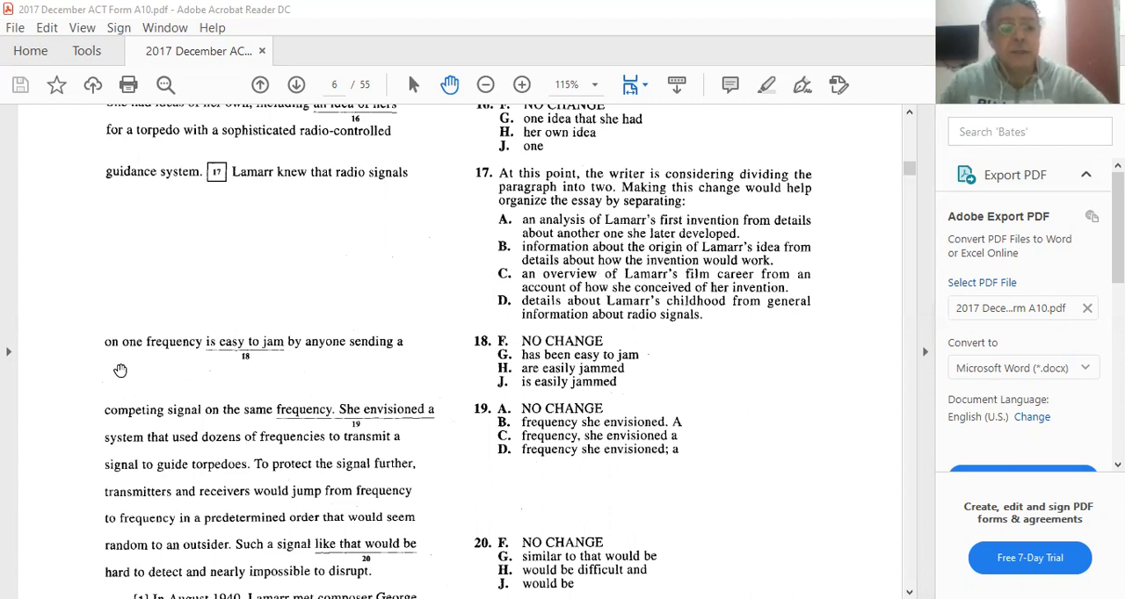
pyautogui.moveTo(223, 355)
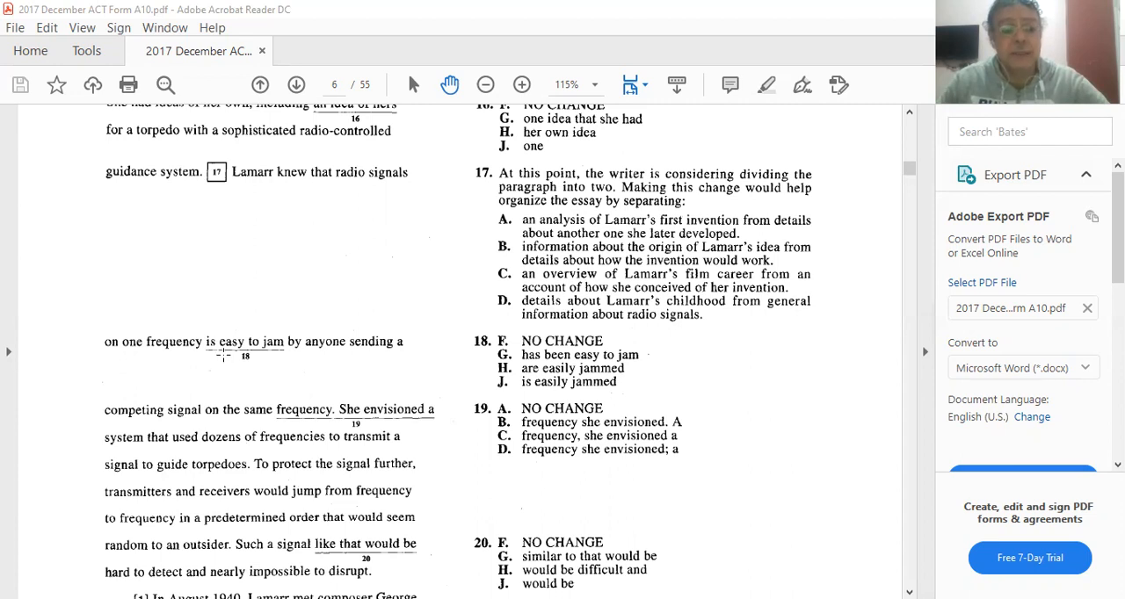
pyautogui.moveTo(684, 369)
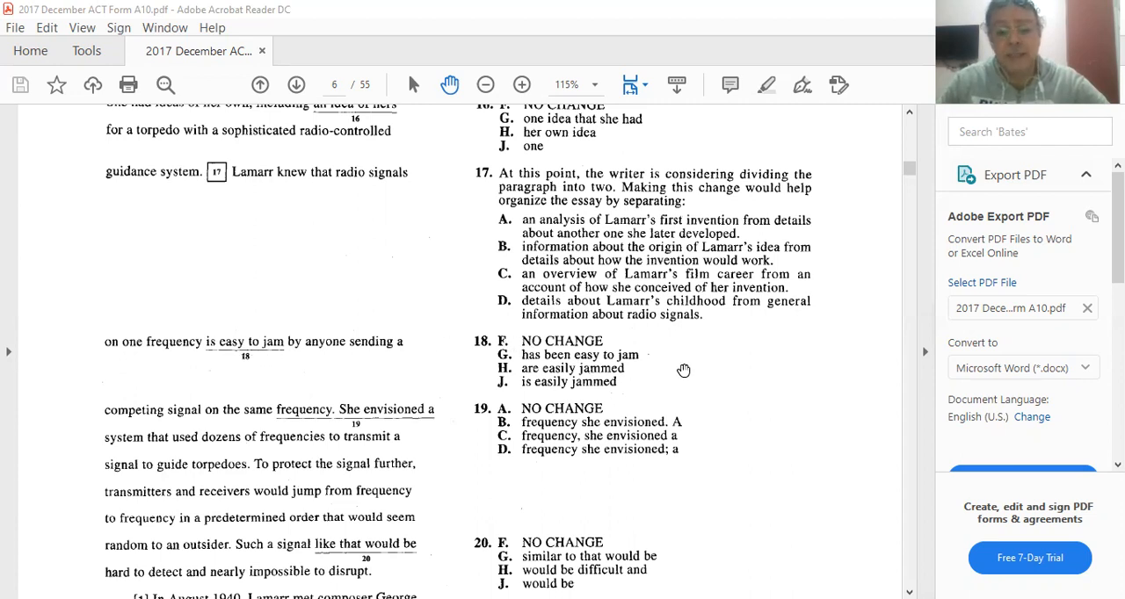
pyautogui.moveTo(629, 385)
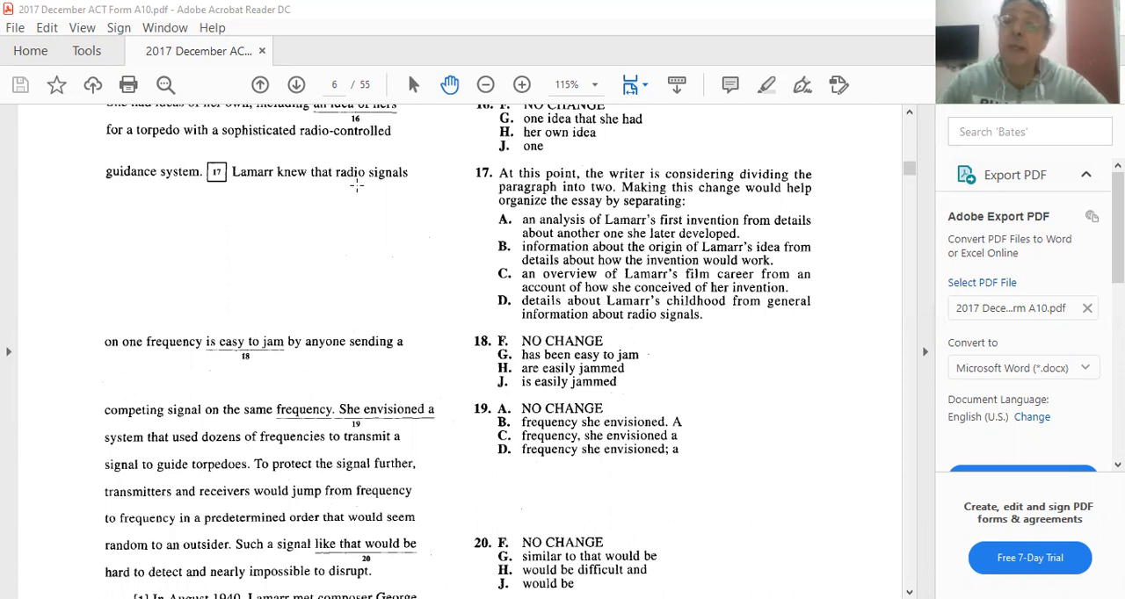
pyautogui.moveTo(148, 369)
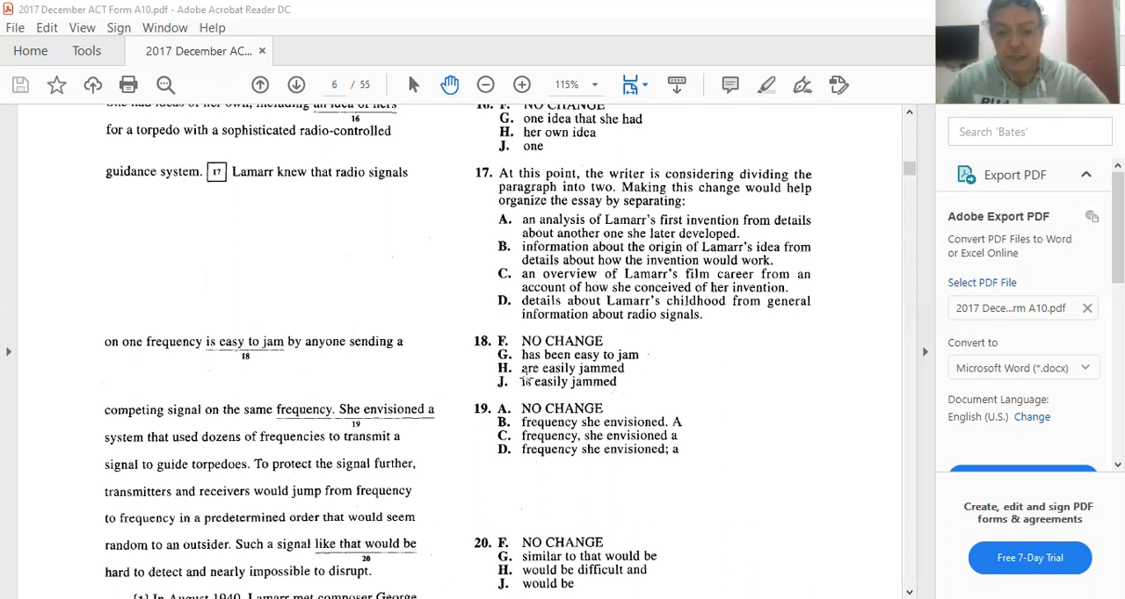
pyautogui.scroll(-3)
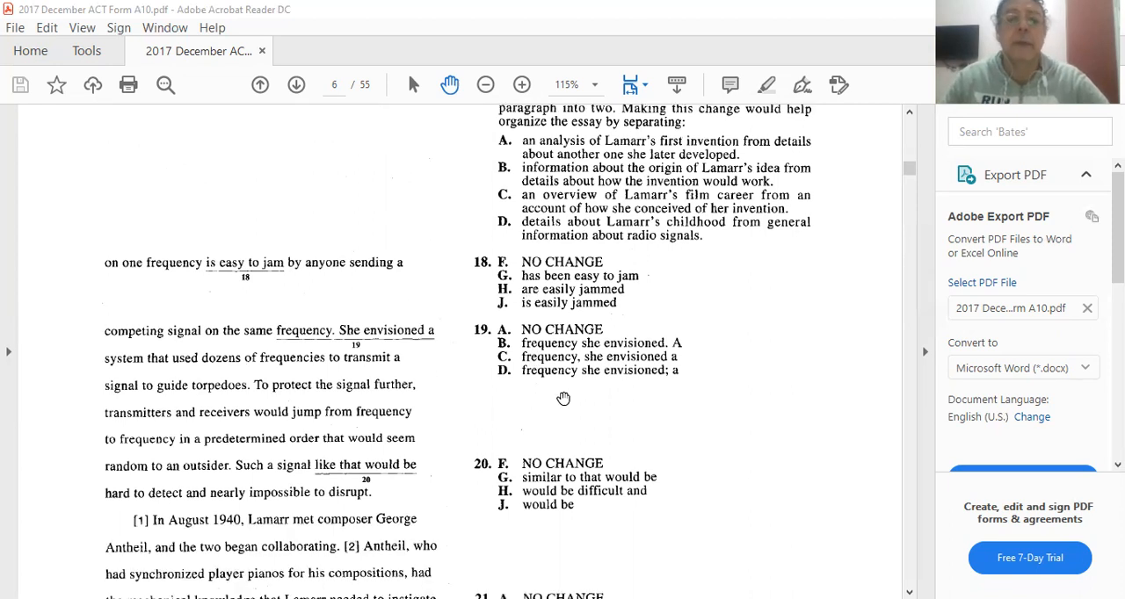
pyautogui.moveTo(562, 390)
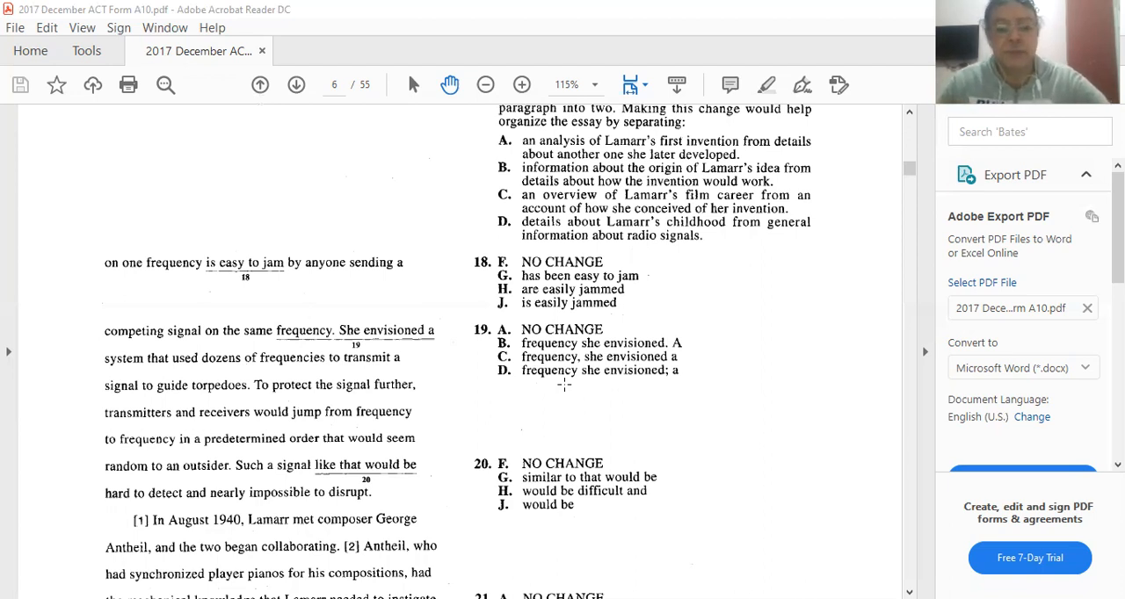
pyautogui.scroll(-3)
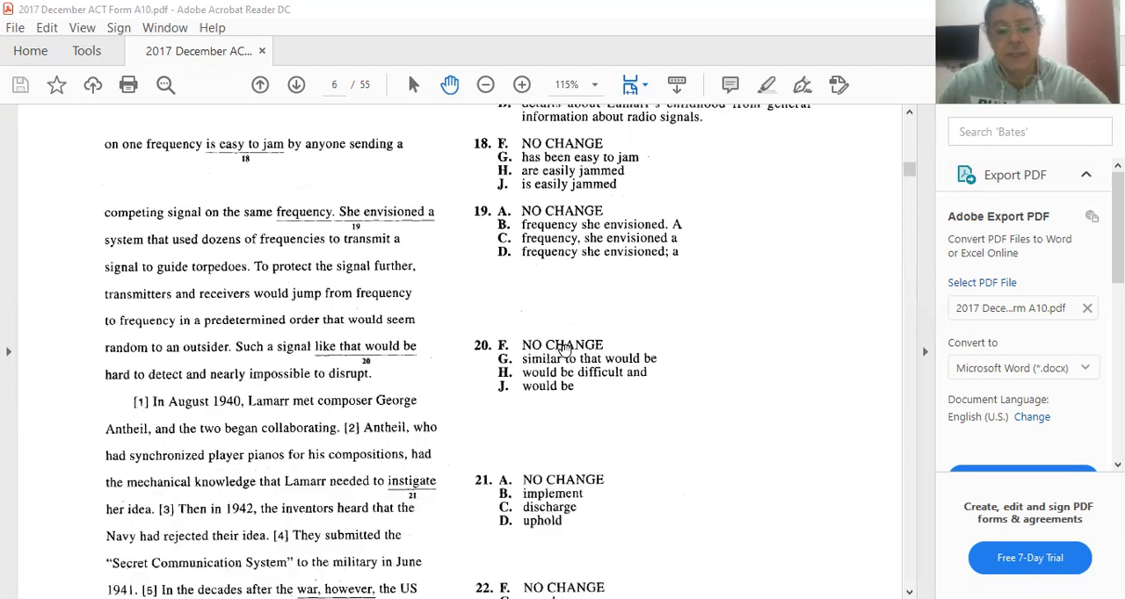
pyautogui.moveTo(330, 373)
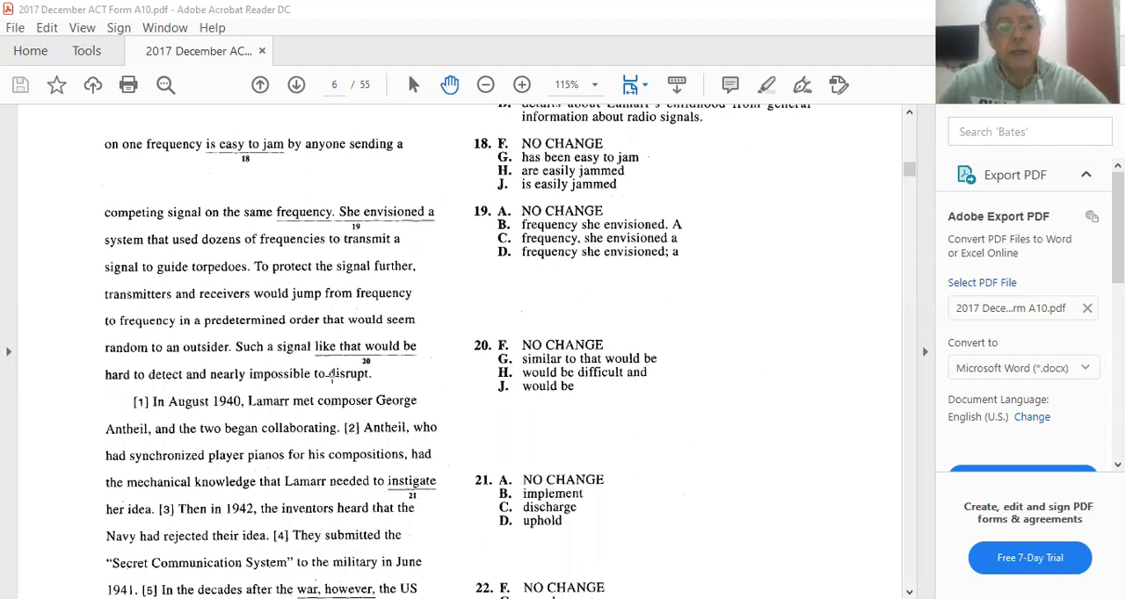
pyautogui.scroll(-3)
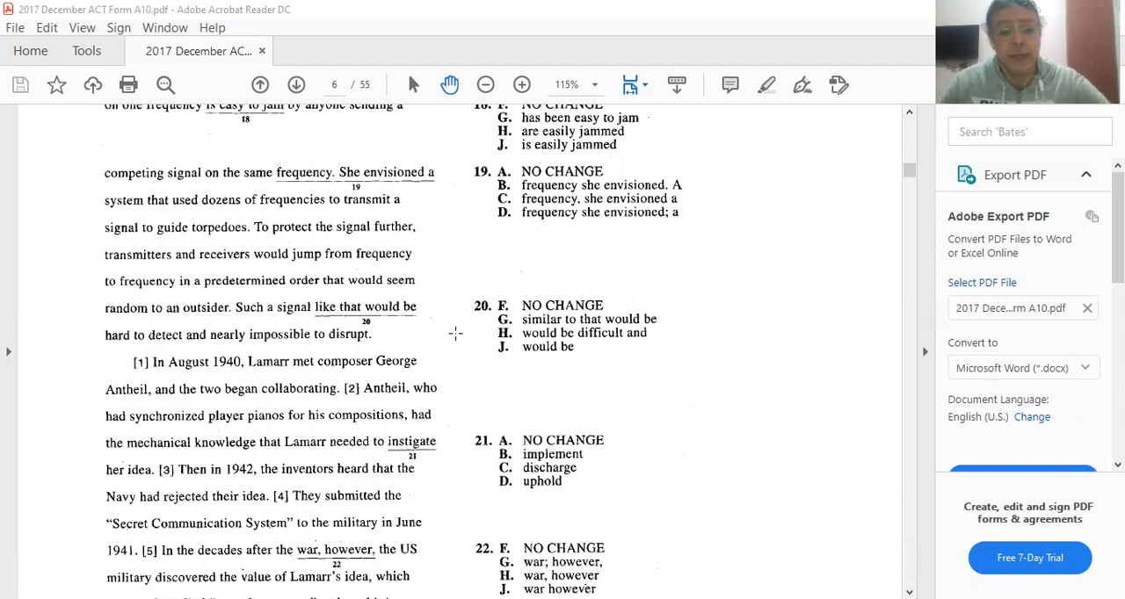
pyautogui.moveTo(348, 327)
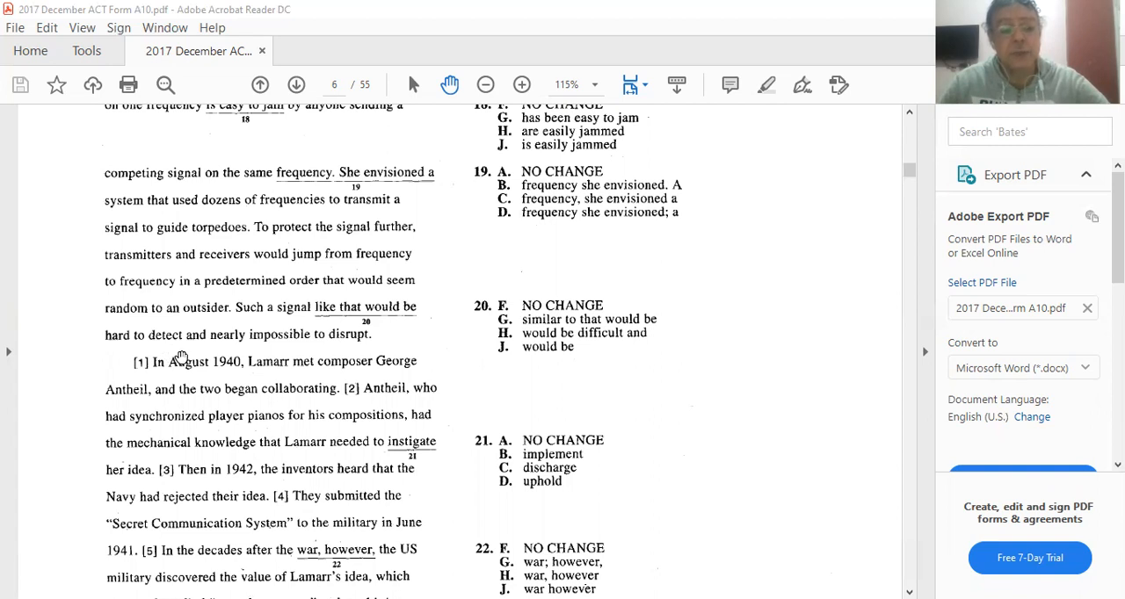
pyautogui.moveTo(267, 348)
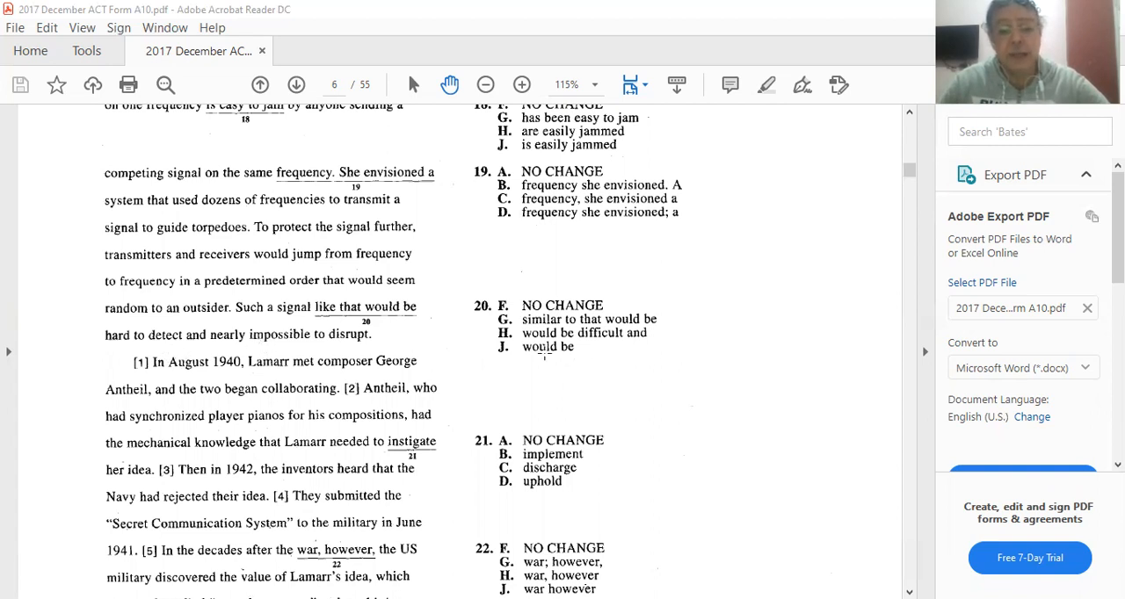
pyautogui.moveTo(668, 362)
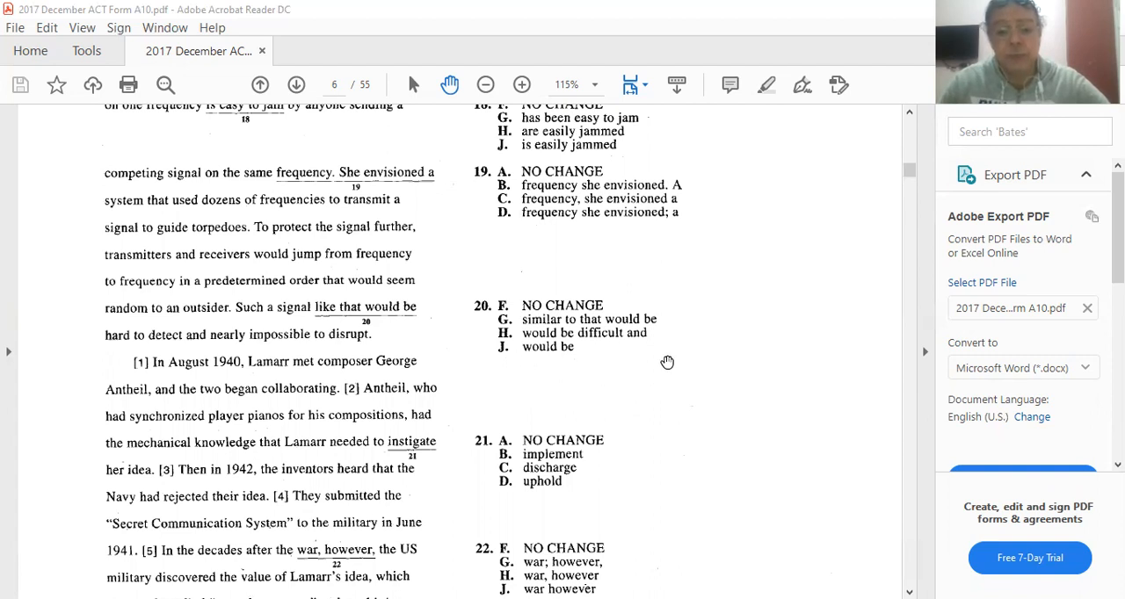
pyautogui.moveTo(267, 362)
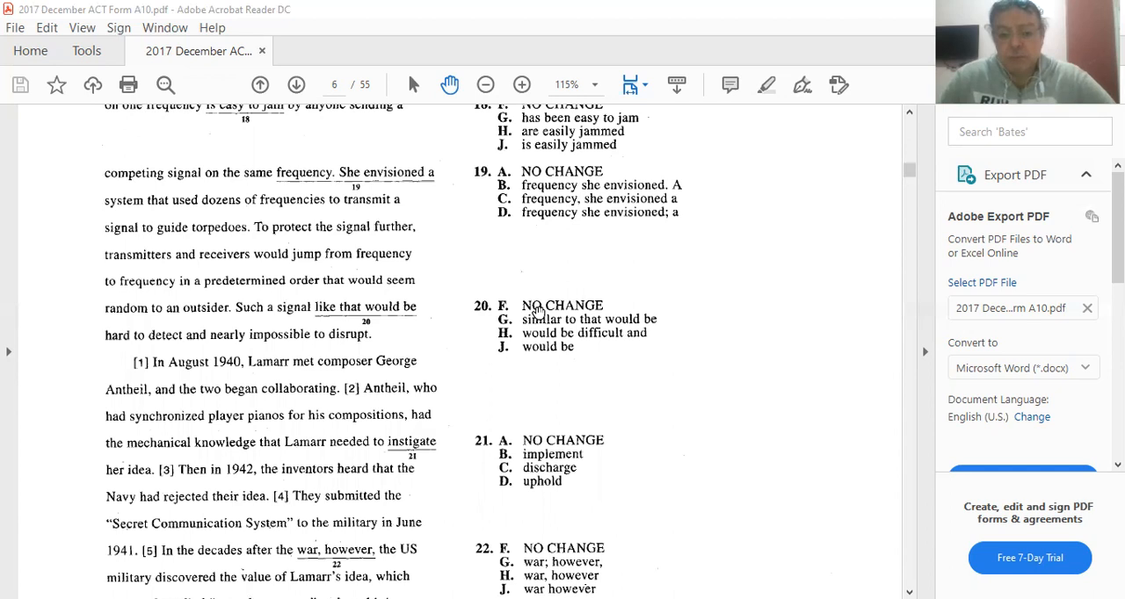
pyautogui.moveTo(475, 350)
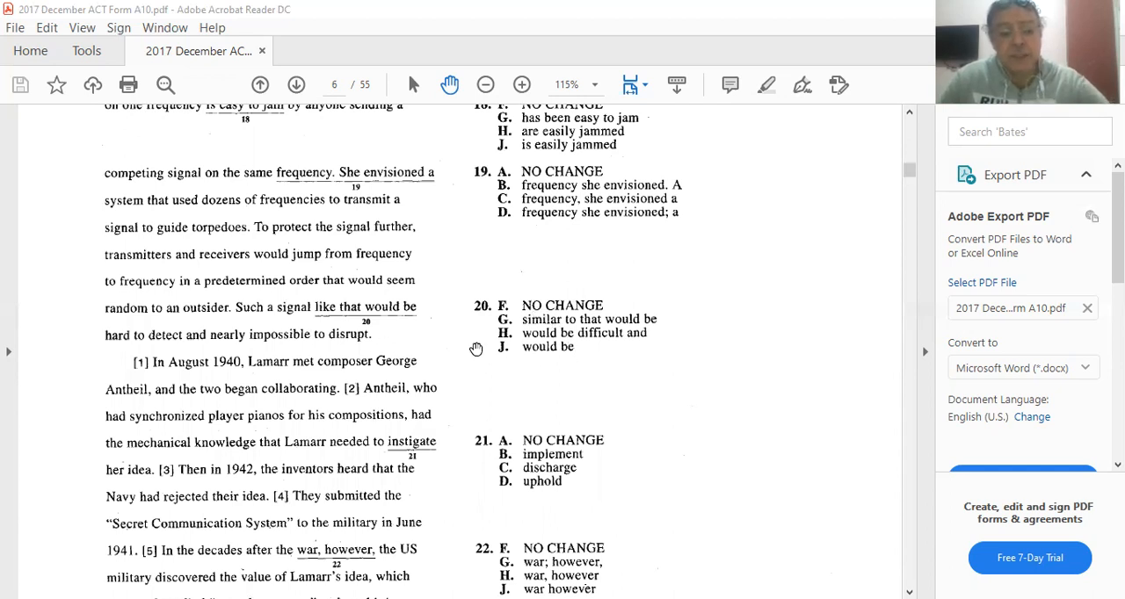
pyautogui.moveTo(527, 390)
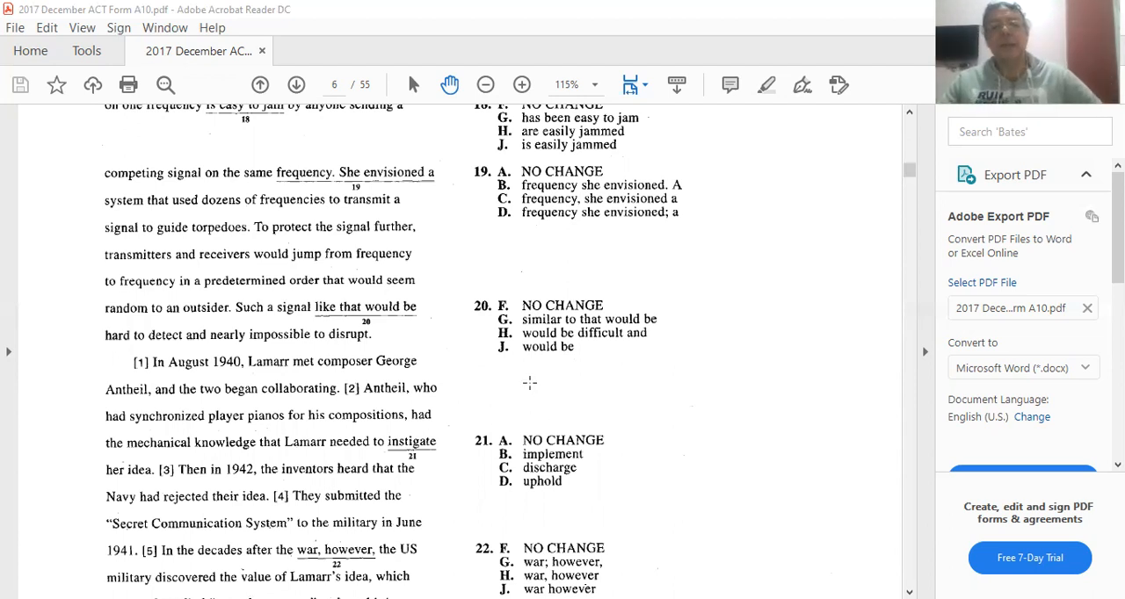
pyautogui.moveTo(387, 355)
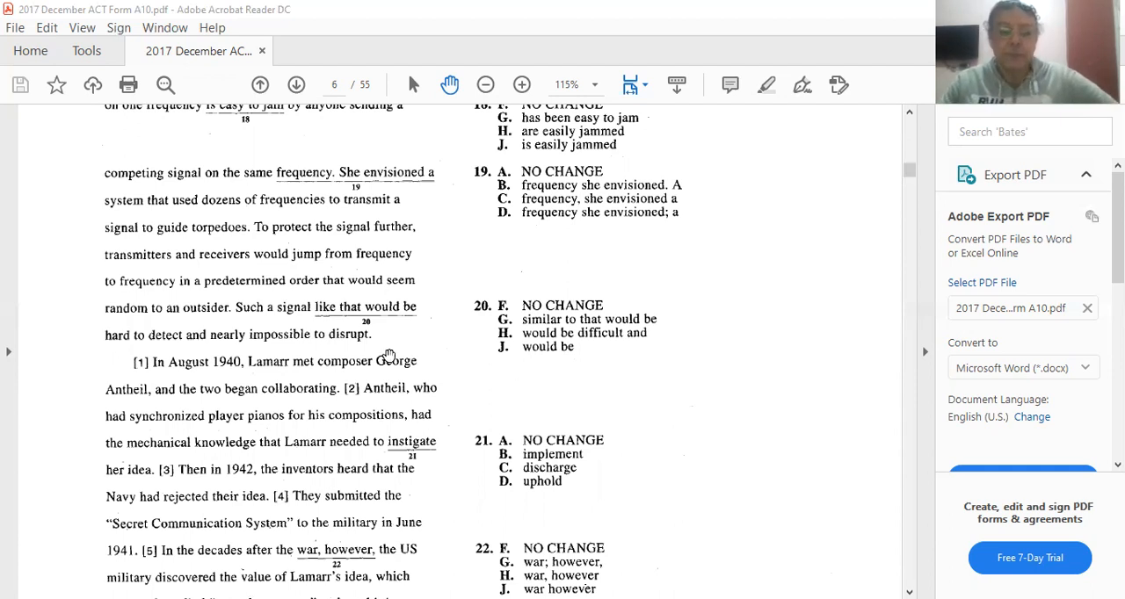
pyautogui.moveTo(329, 330)
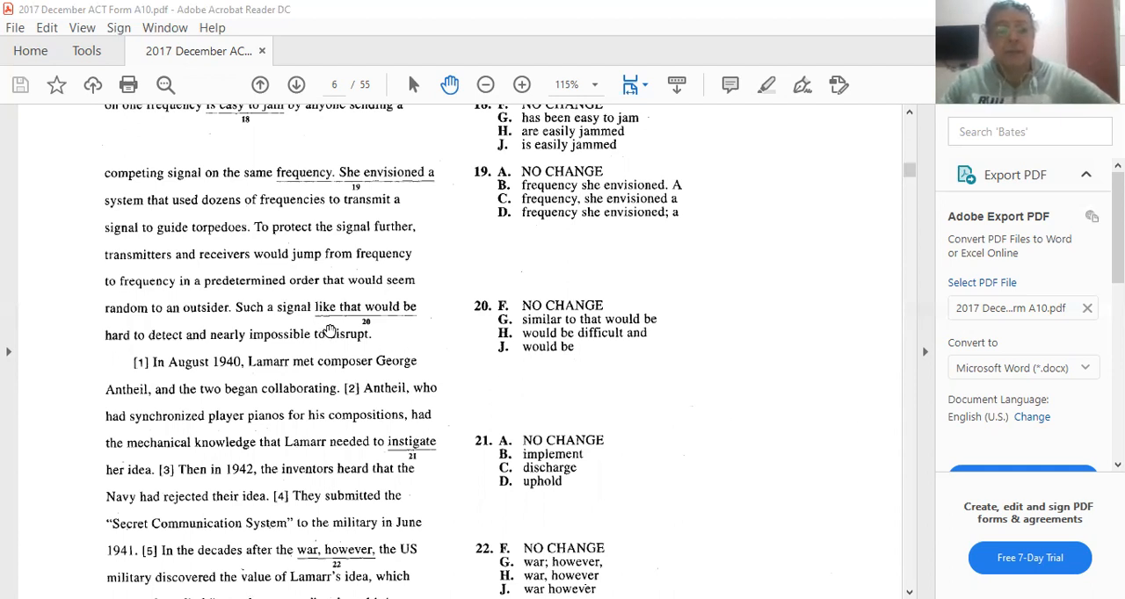
pyautogui.moveTo(343, 360)
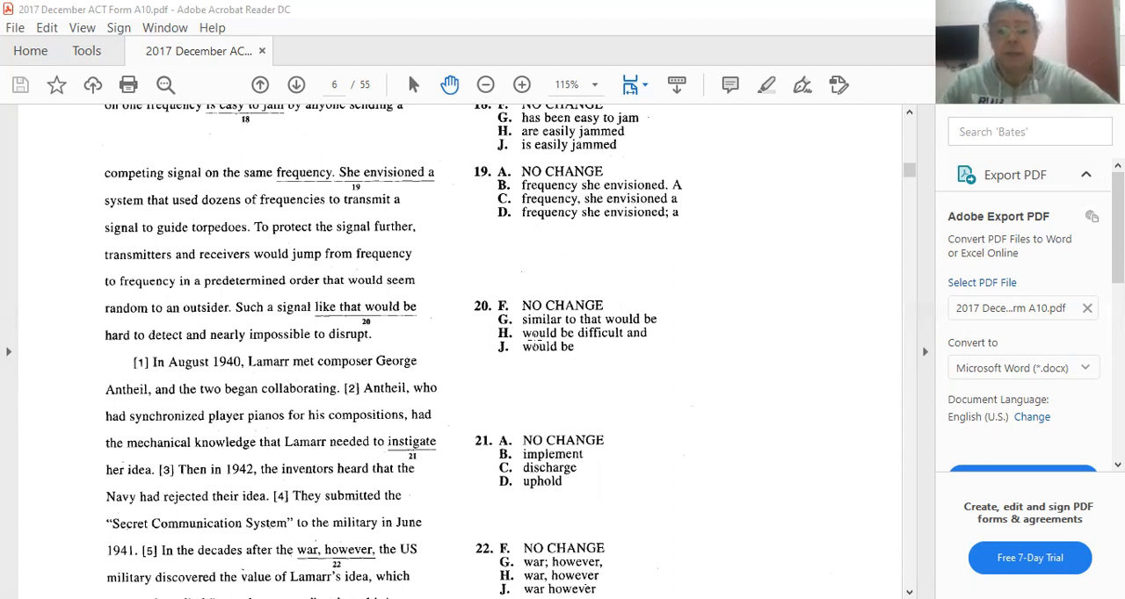
pyautogui.moveTo(364, 350)
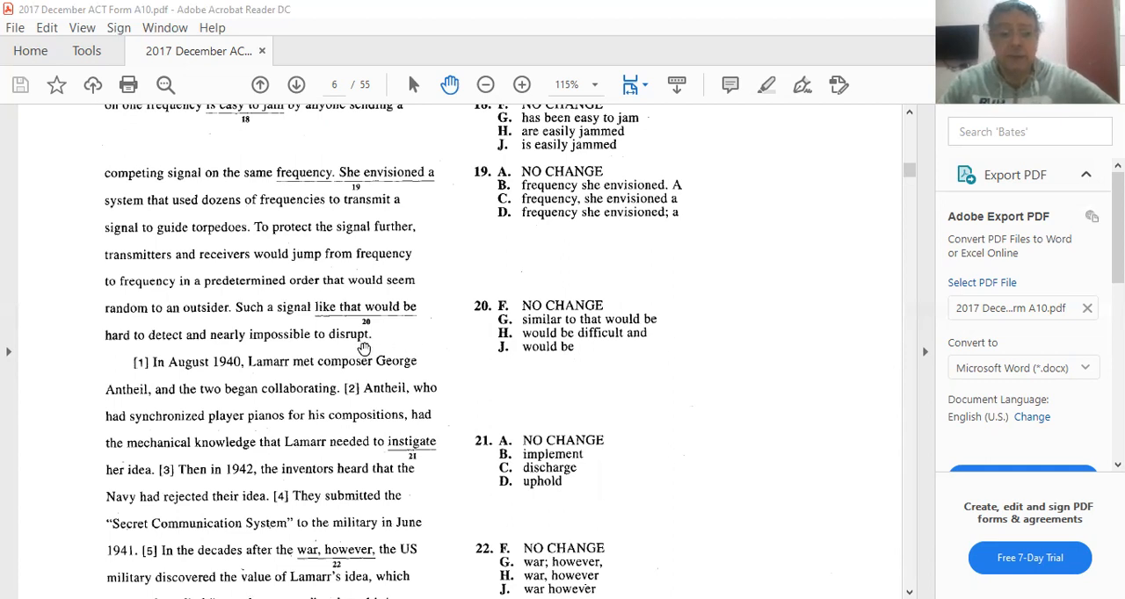
pyautogui.moveTo(578, 371)
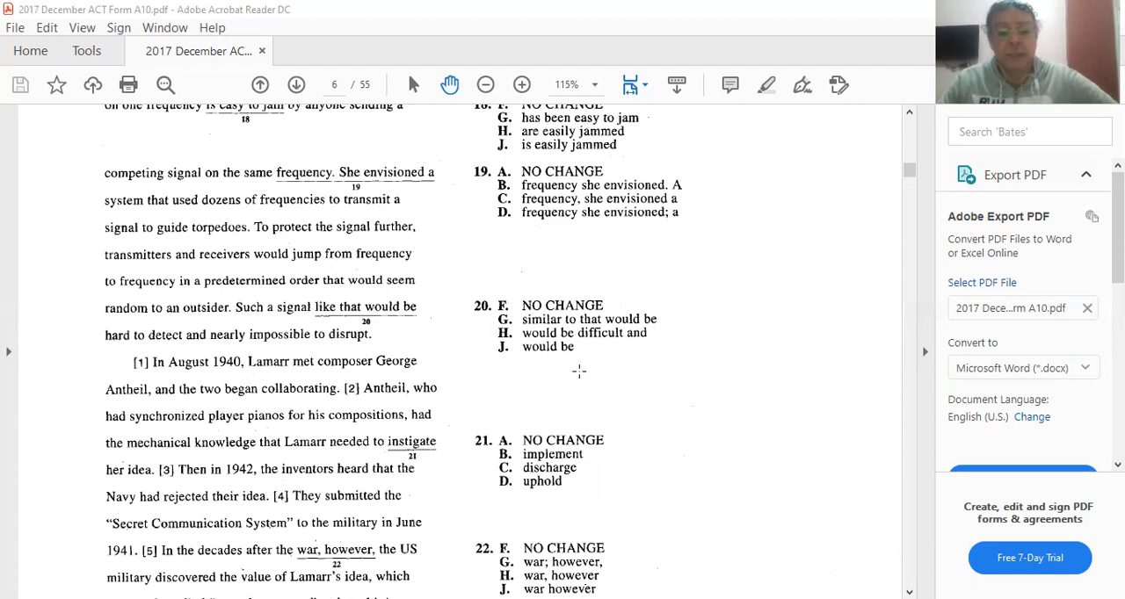
pyautogui.scroll(-3)
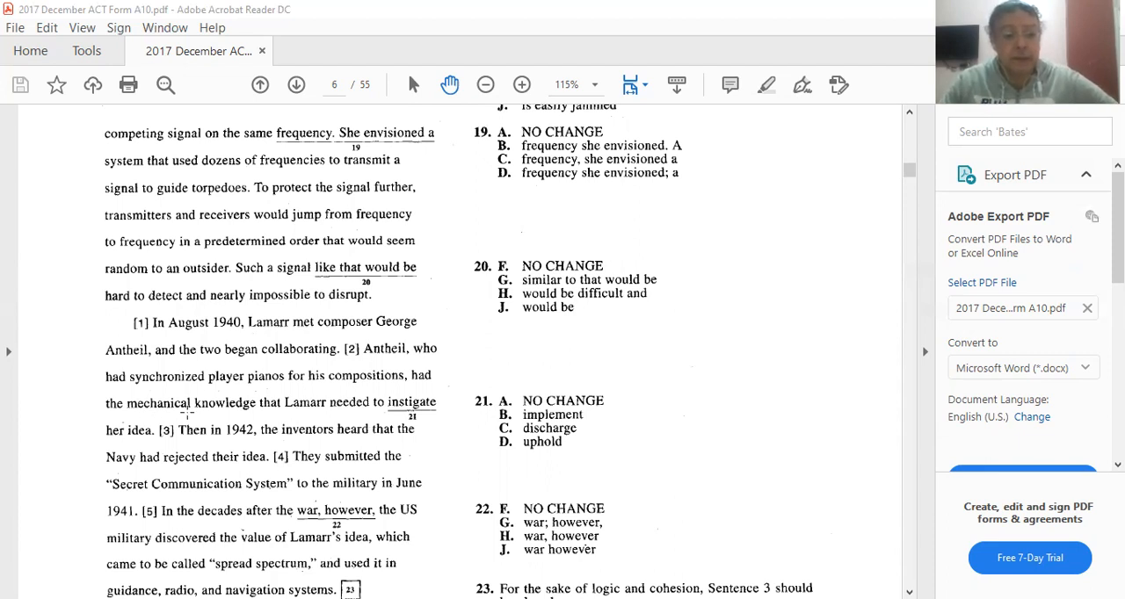
pyautogui.moveTo(243, 388)
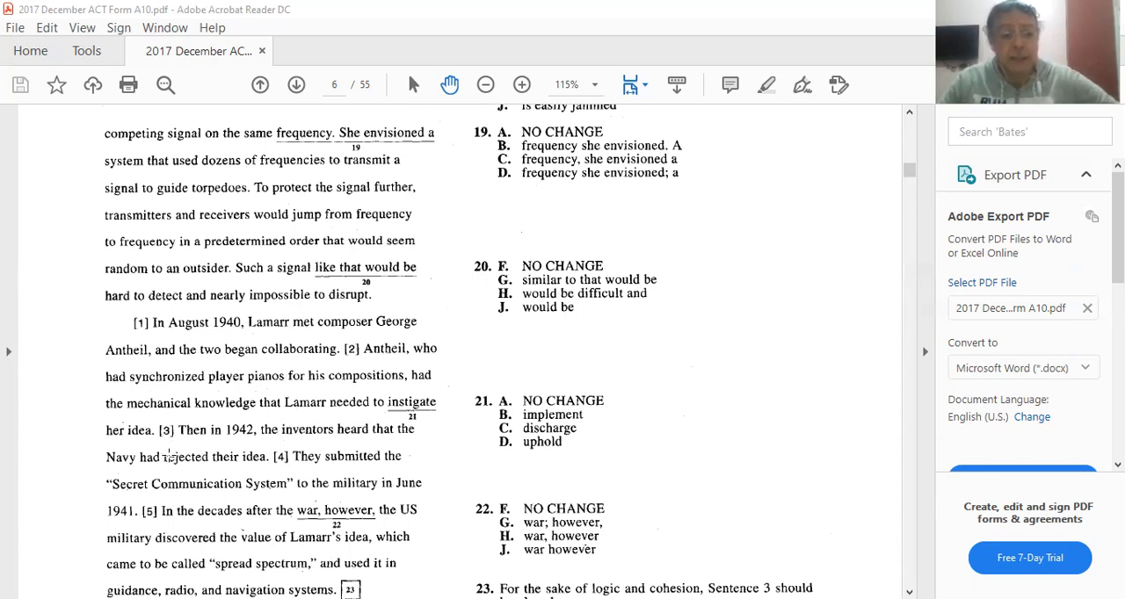
pyautogui.moveTo(320, 422)
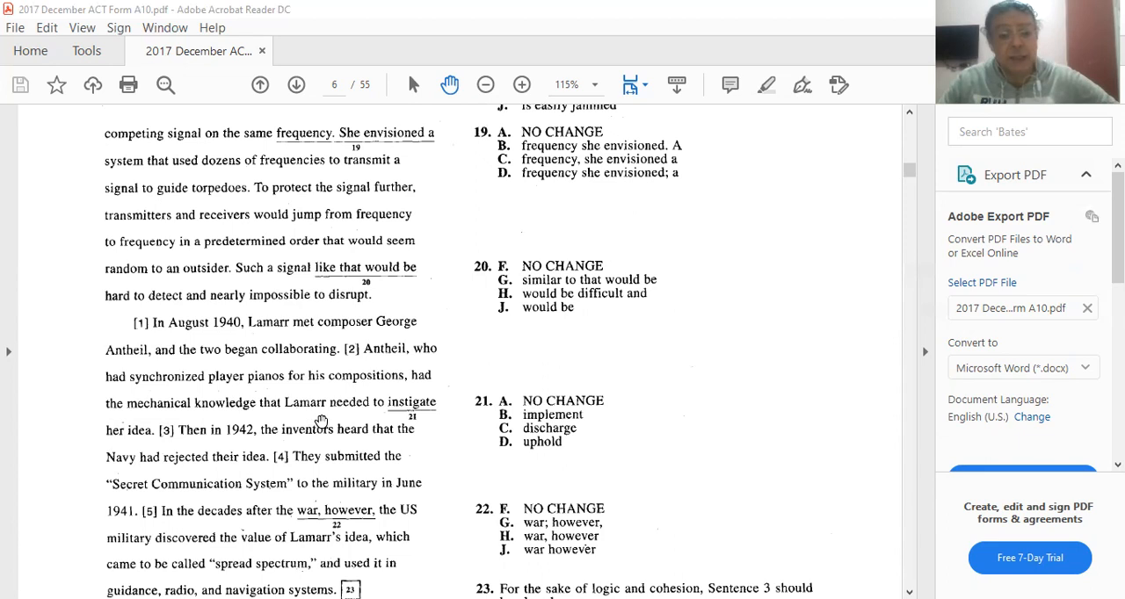
pyautogui.moveTo(106, 463)
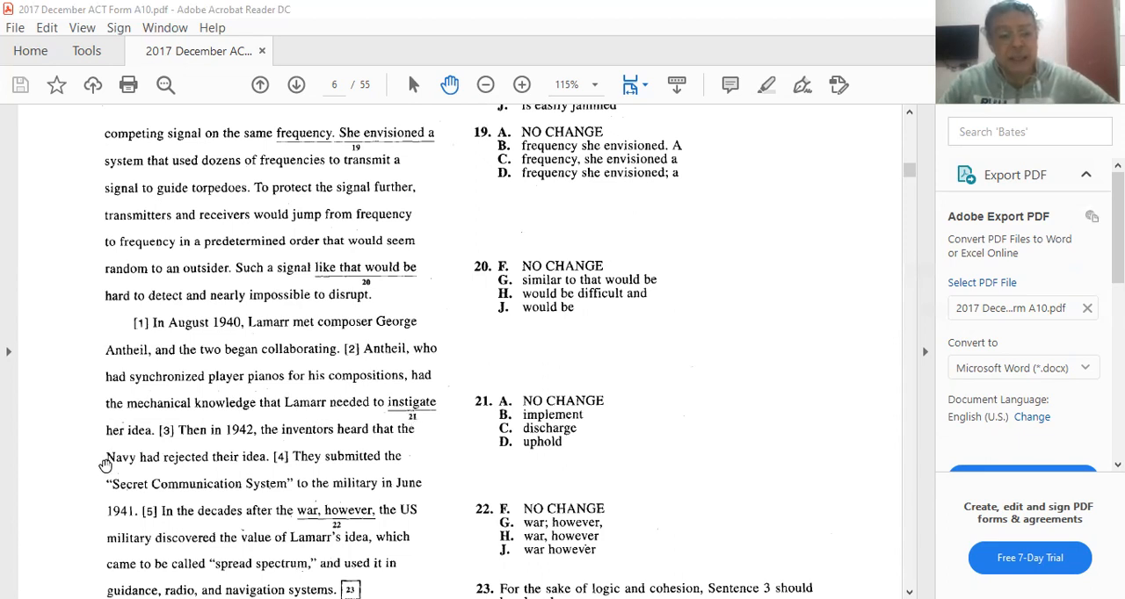
pyautogui.moveTo(762, 463)
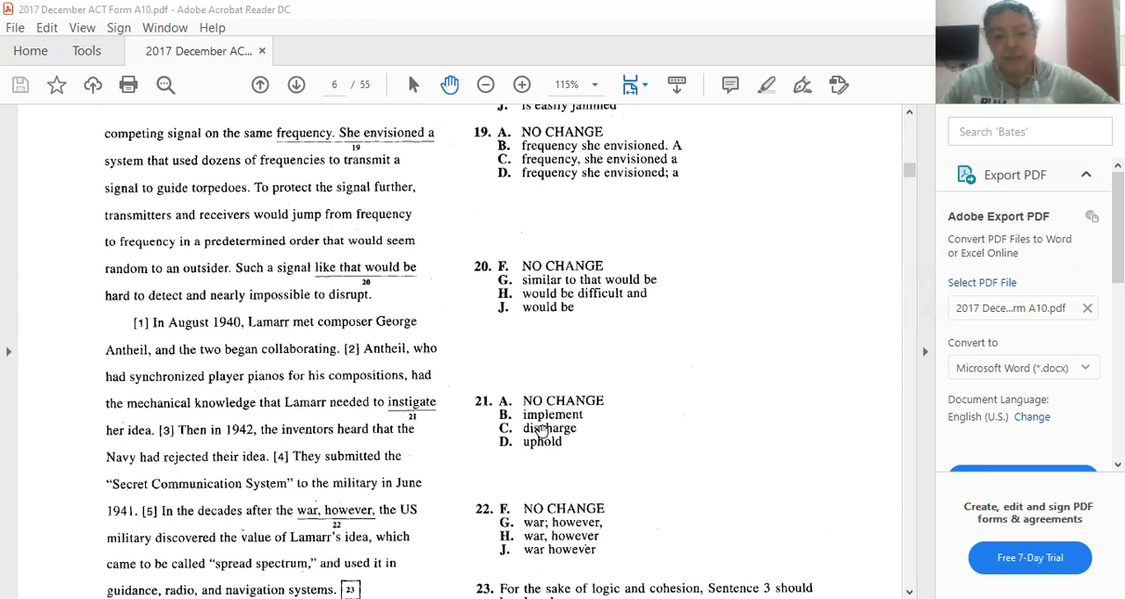
pyautogui.moveTo(527, 432)
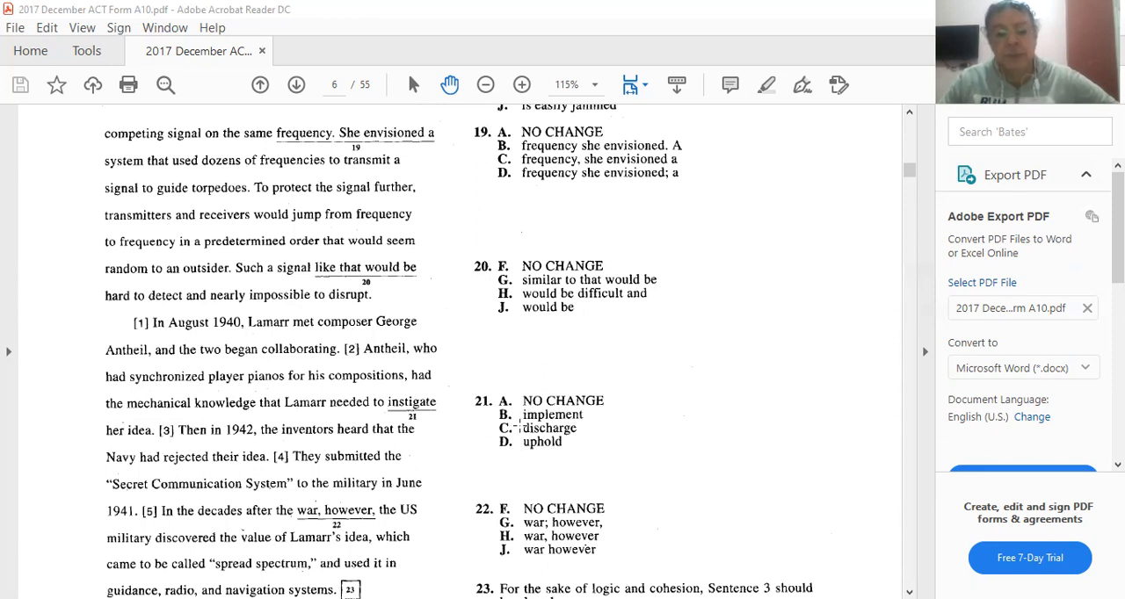
pyautogui.moveTo(619, 432)
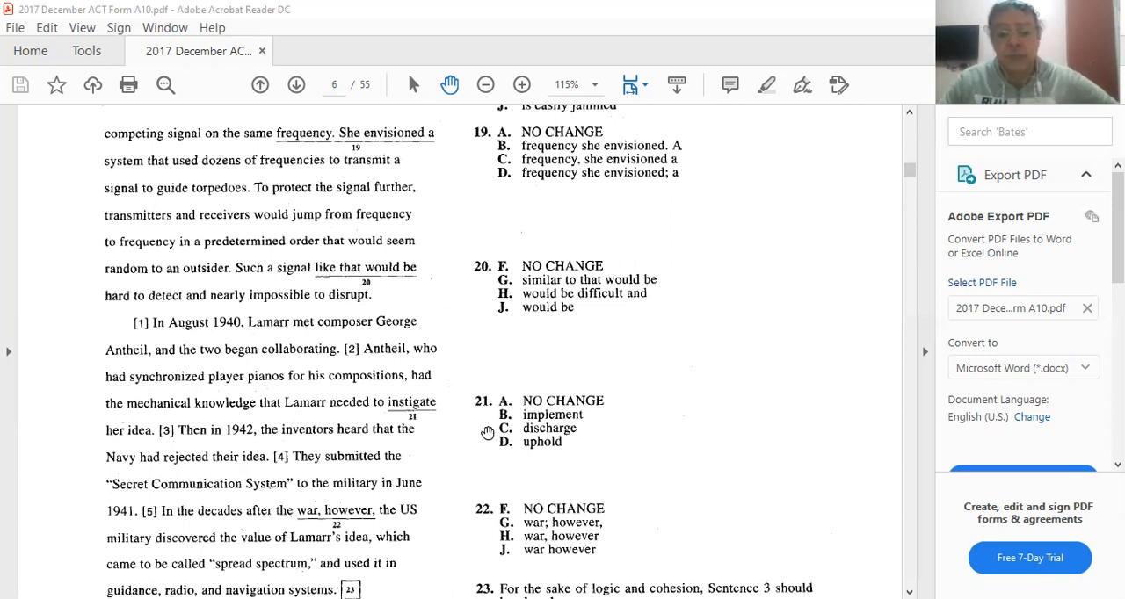
pyautogui.scroll(-3)
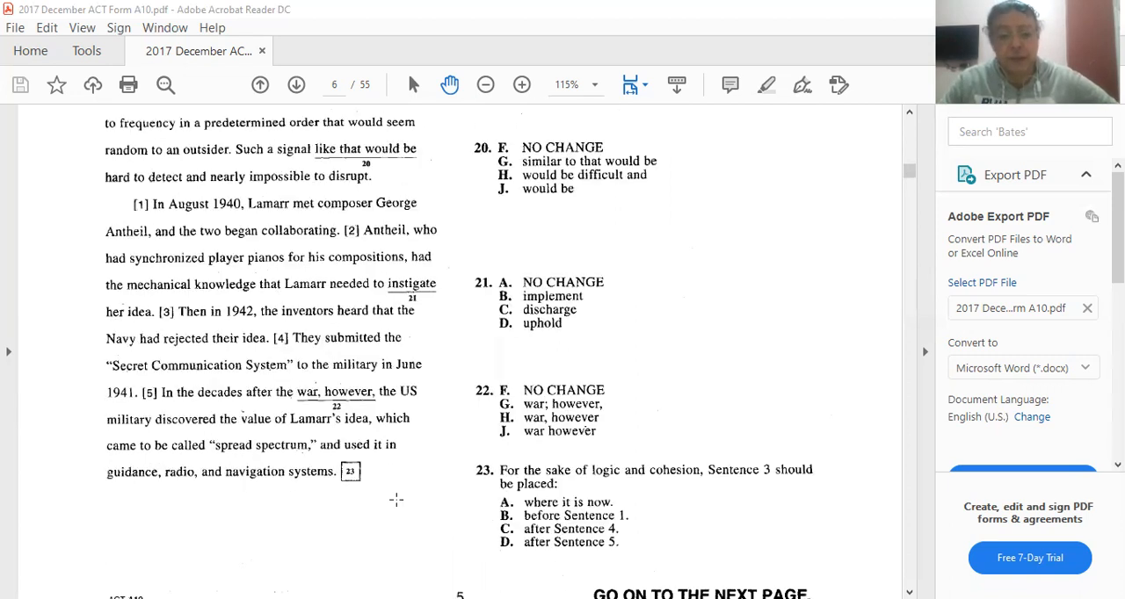
pyautogui.moveTo(664, 357)
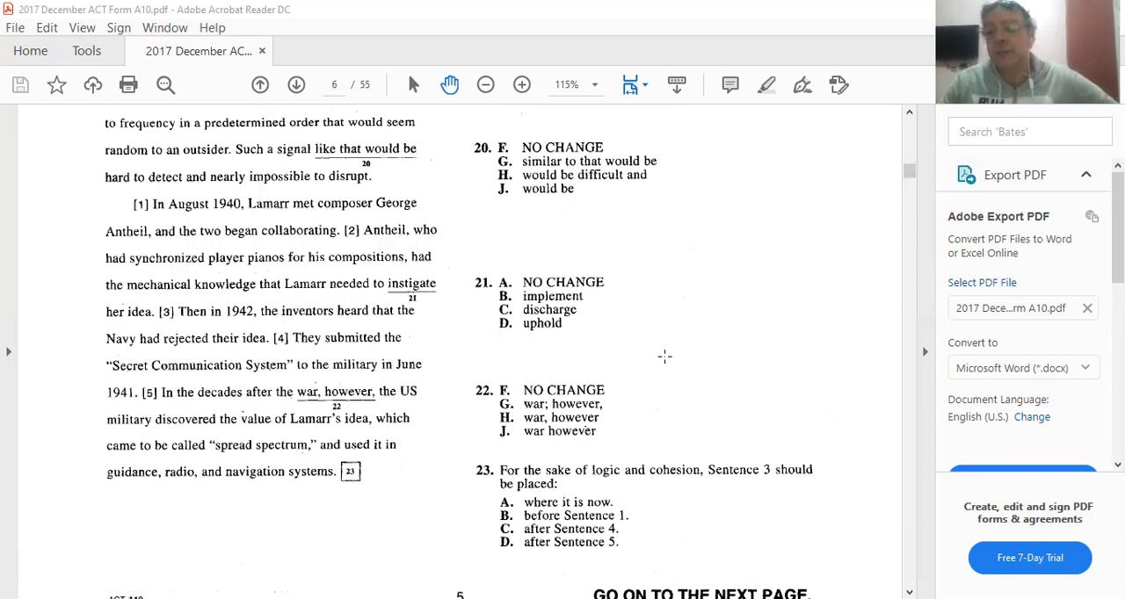
pyautogui.moveTo(879, 346)
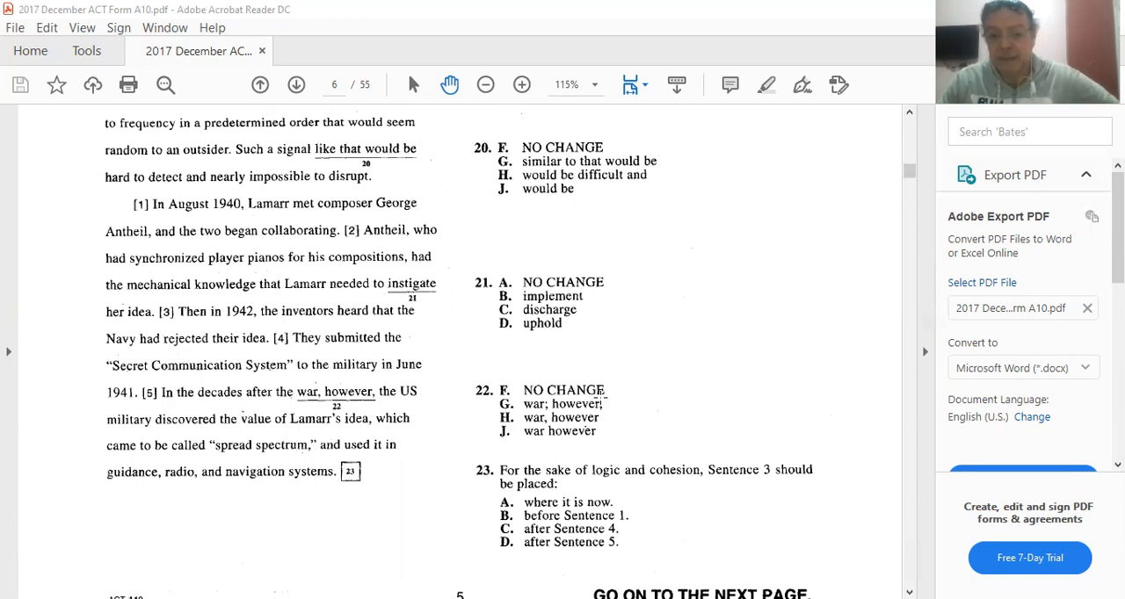
pyautogui.moveTo(418, 401)
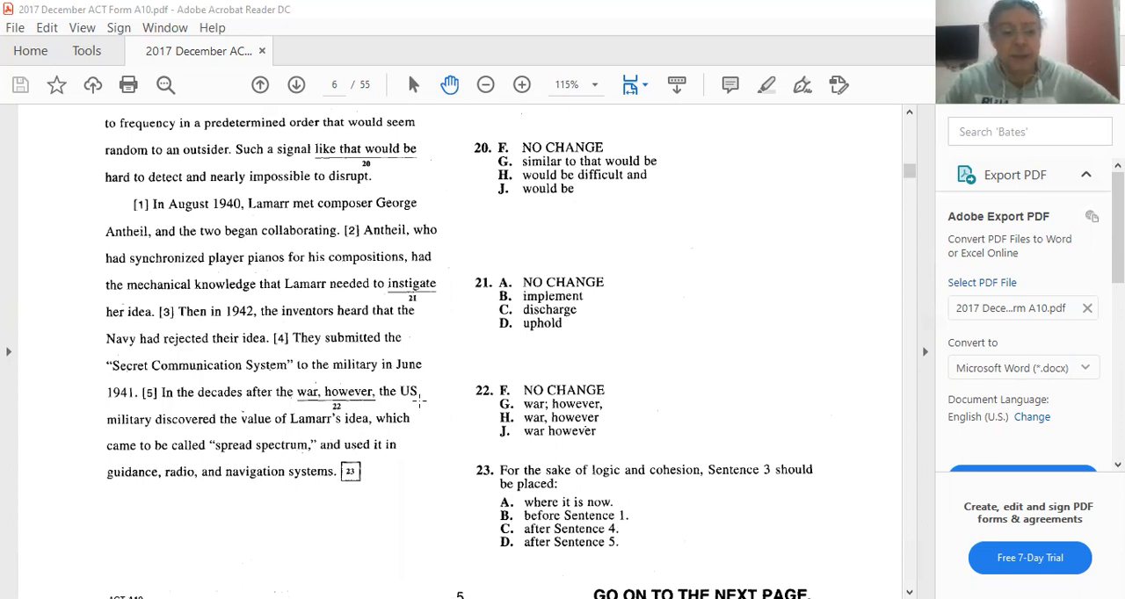
pyautogui.scroll(-3)
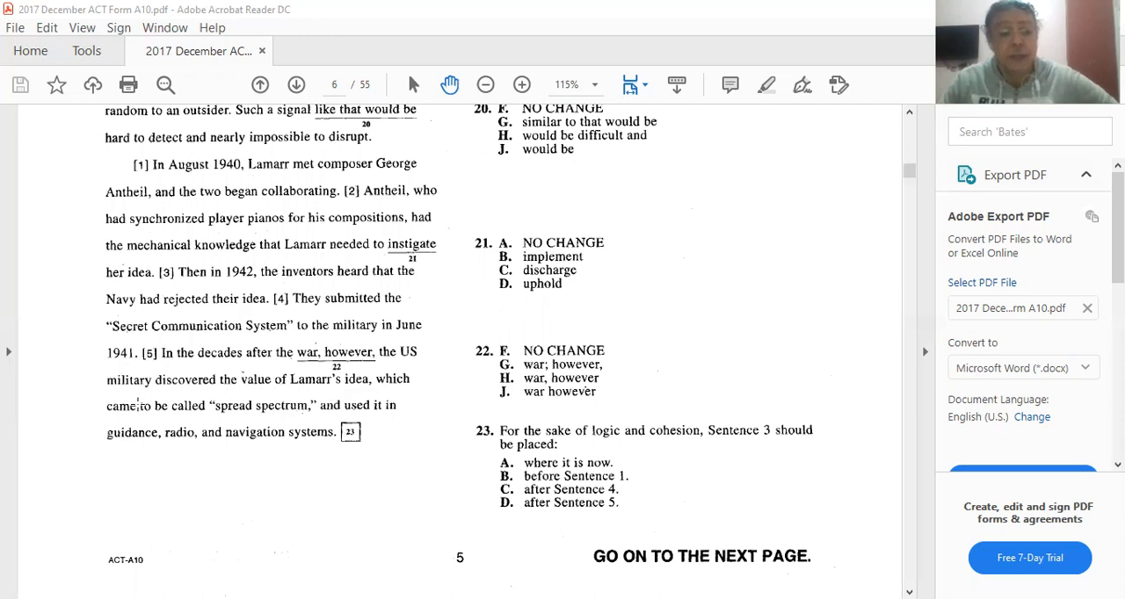
pyautogui.moveTo(278, 393)
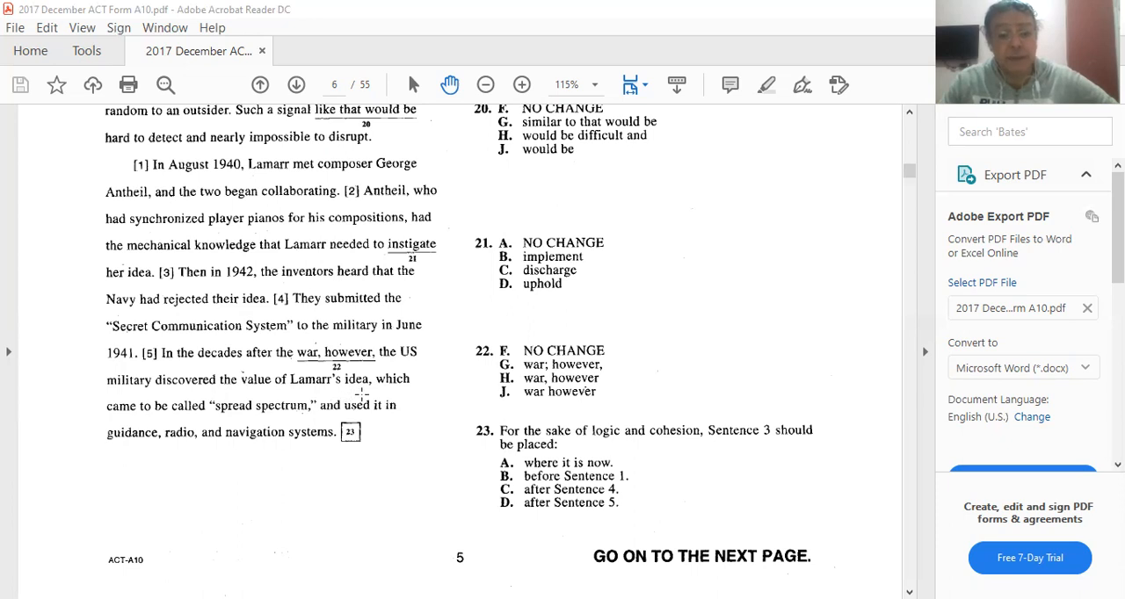
pyautogui.moveTo(647, 357)
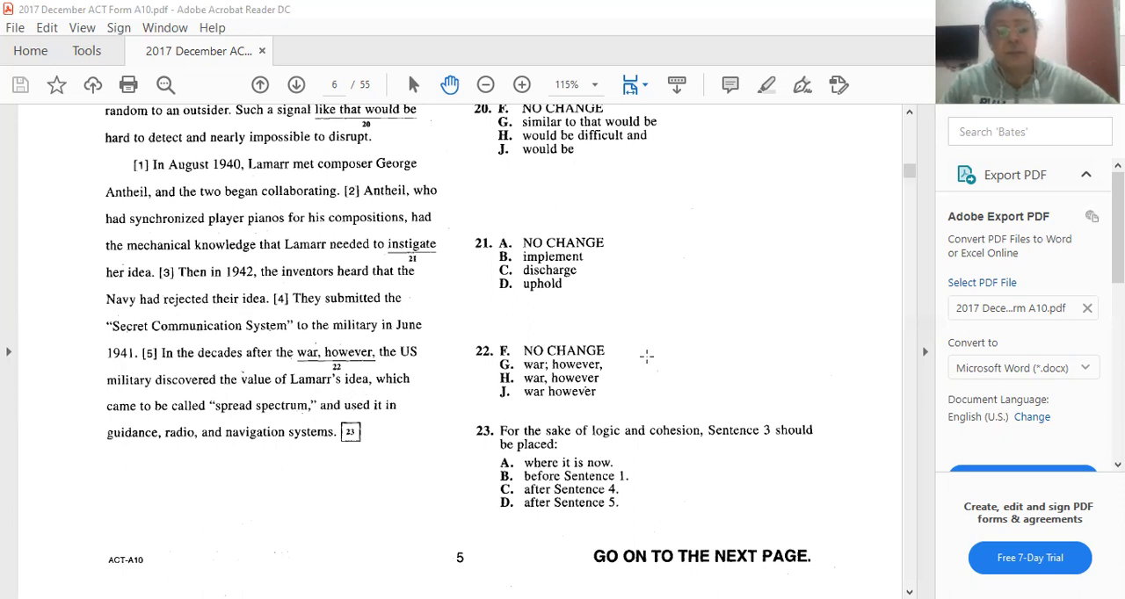
pyautogui.moveTo(611, 364)
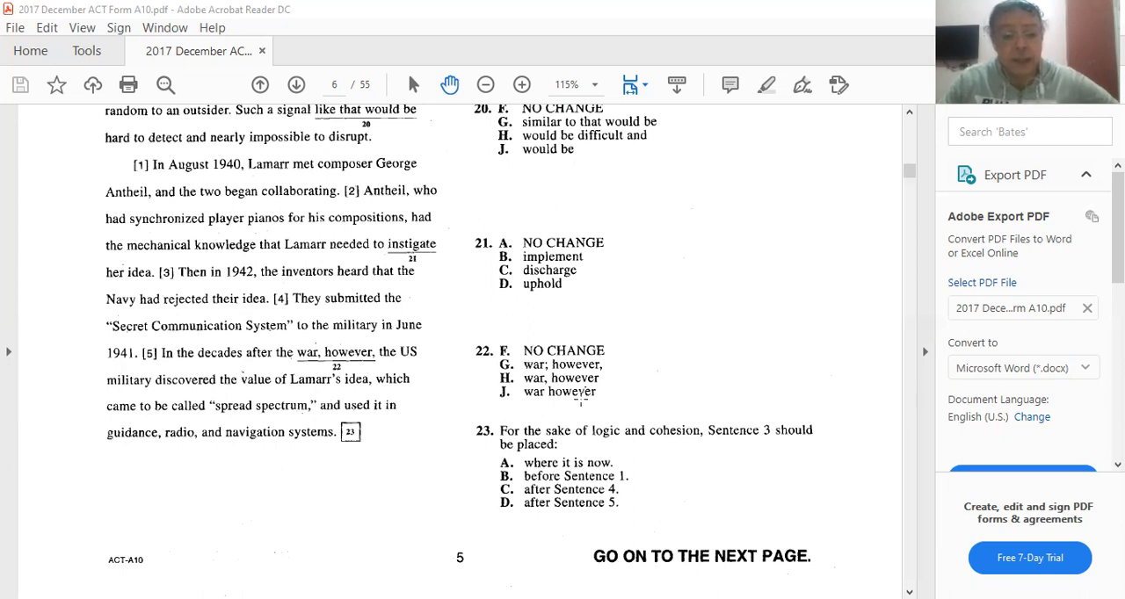
pyautogui.moveTo(542, 376)
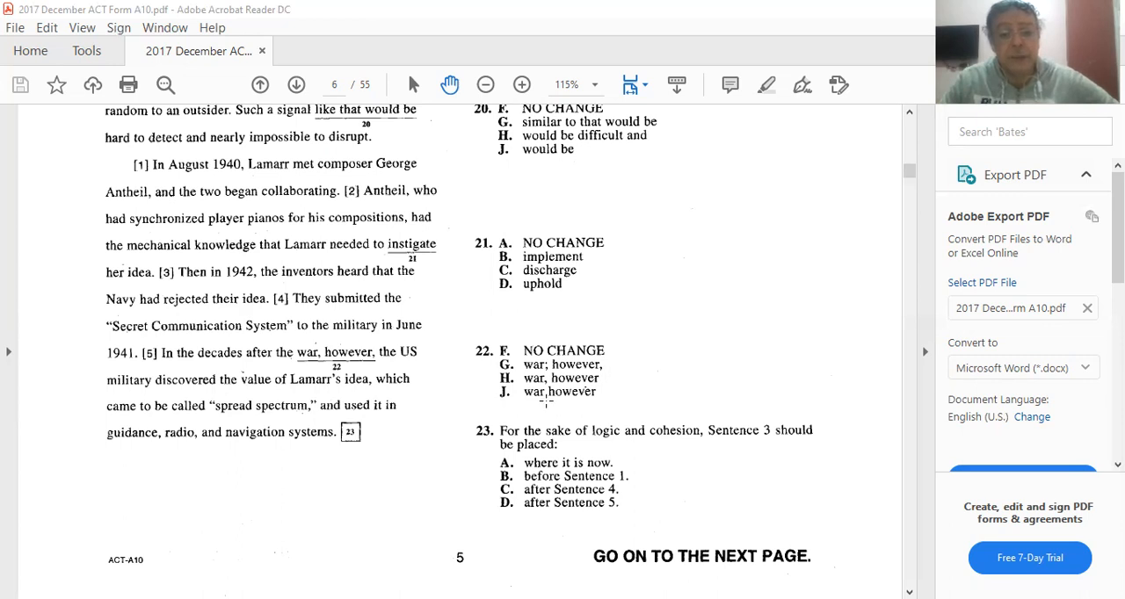
pyautogui.moveTo(636, 394)
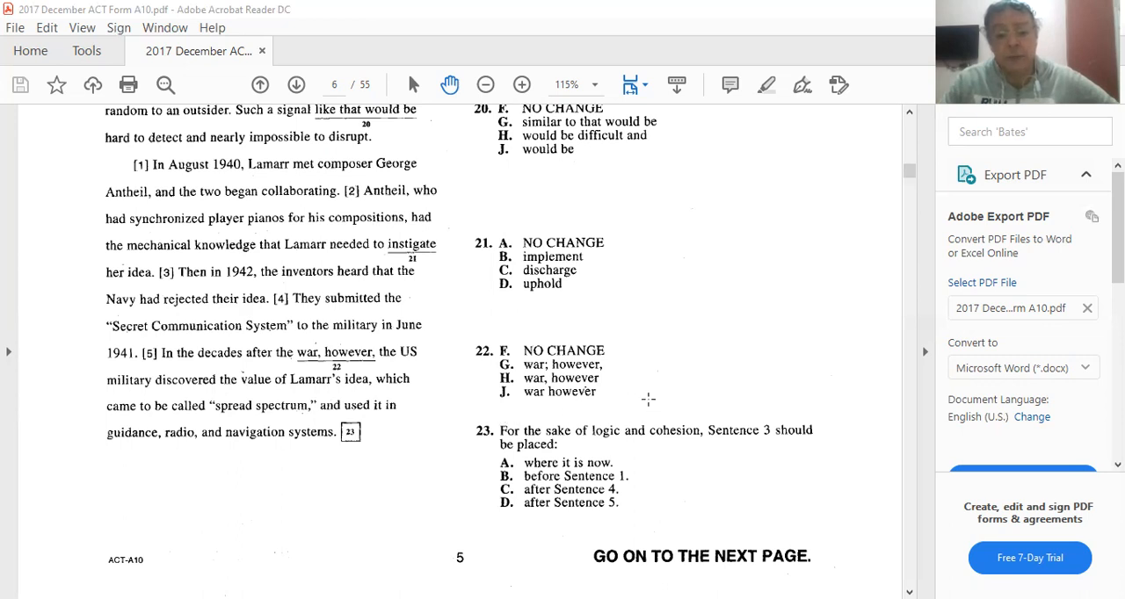
pyautogui.moveTo(274, 404)
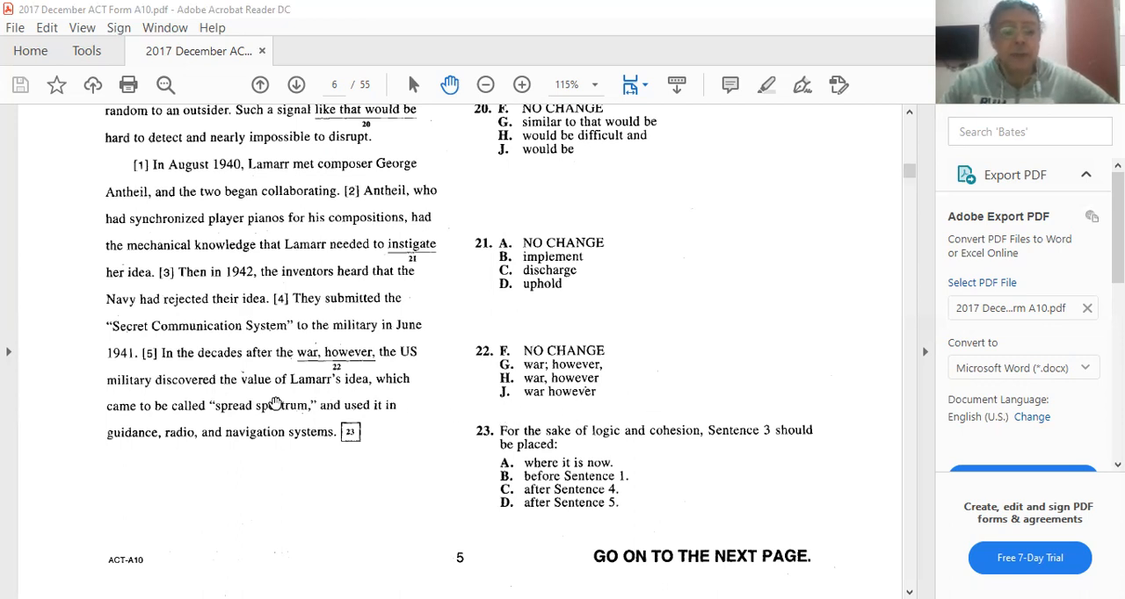
pyautogui.moveTo(383, 354)
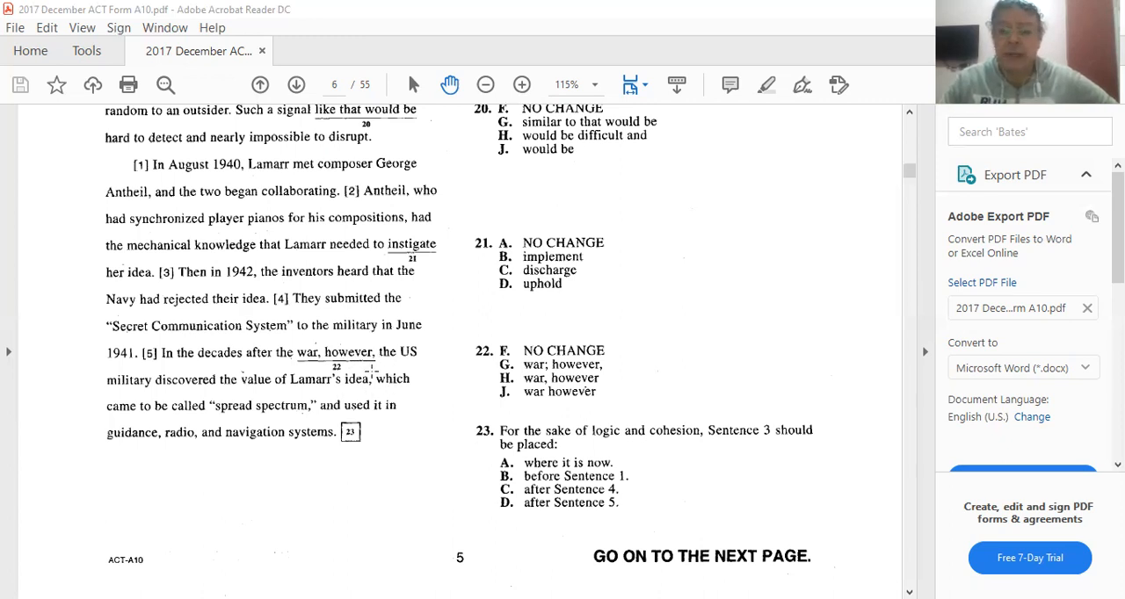
pyautogui.moveTo(292, 383)
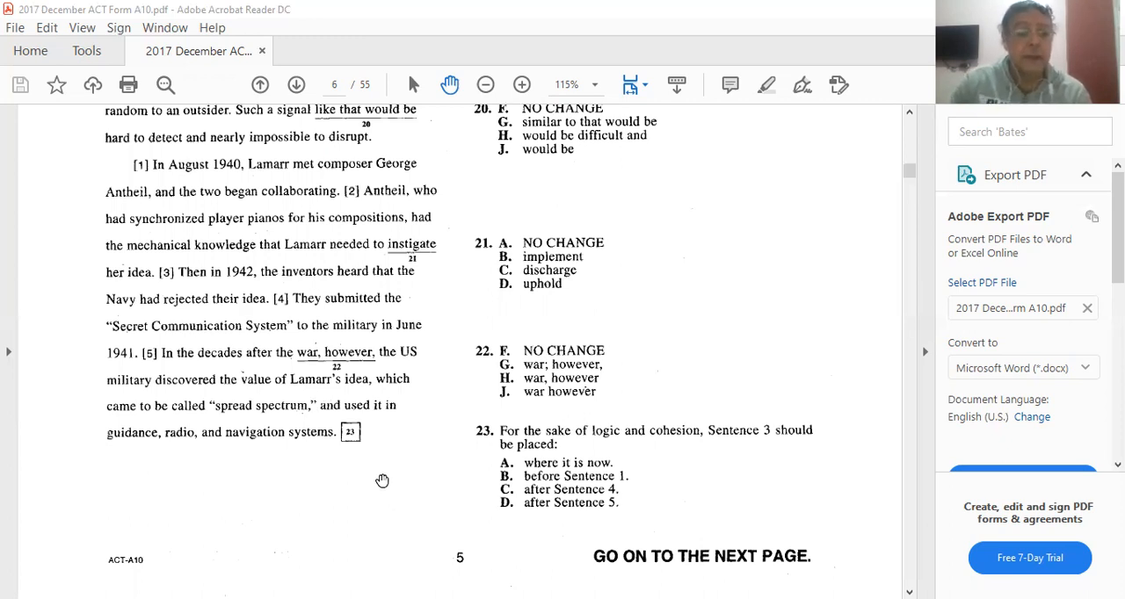
pyautogui.moveTo(299, 292)
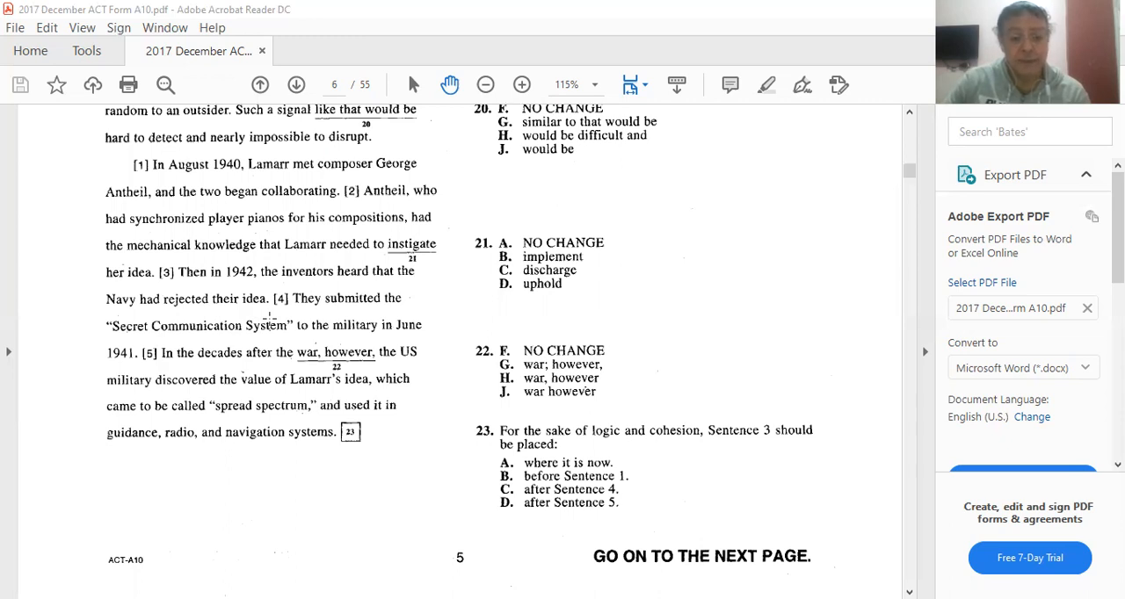
pyautogui.moveTo(681, 485)
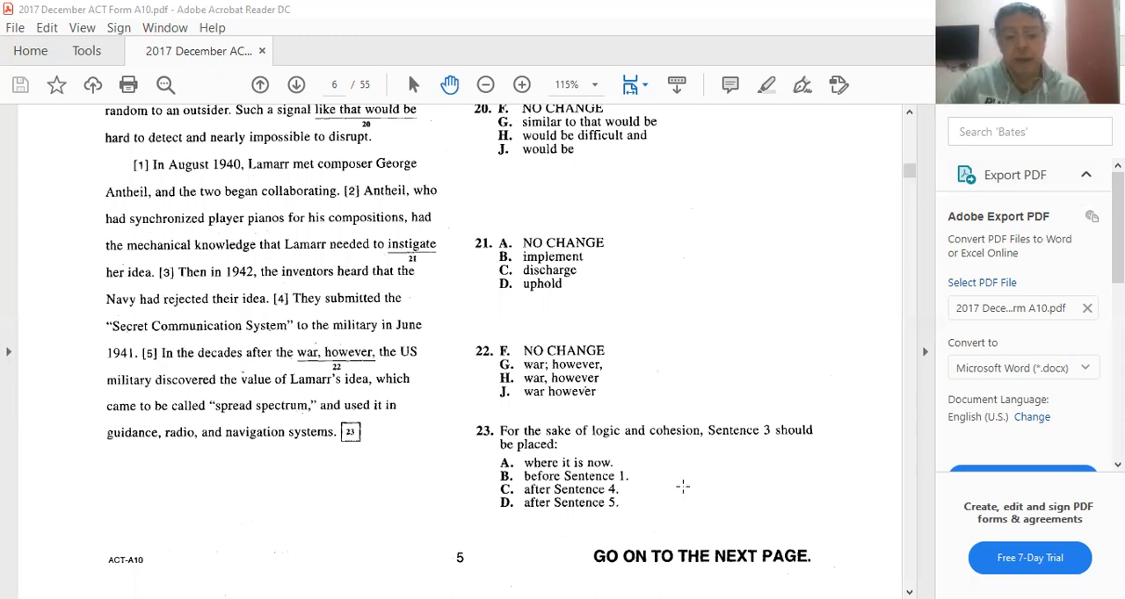
pyautogui.moveTo(792, 438)
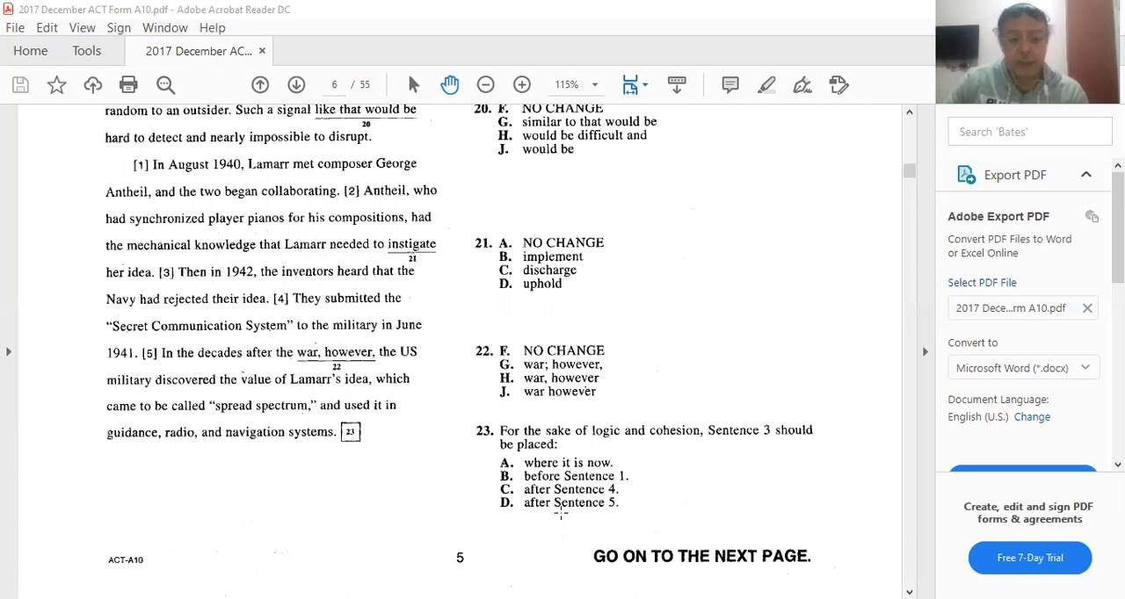
pyautogui.moveTo(420, 376)
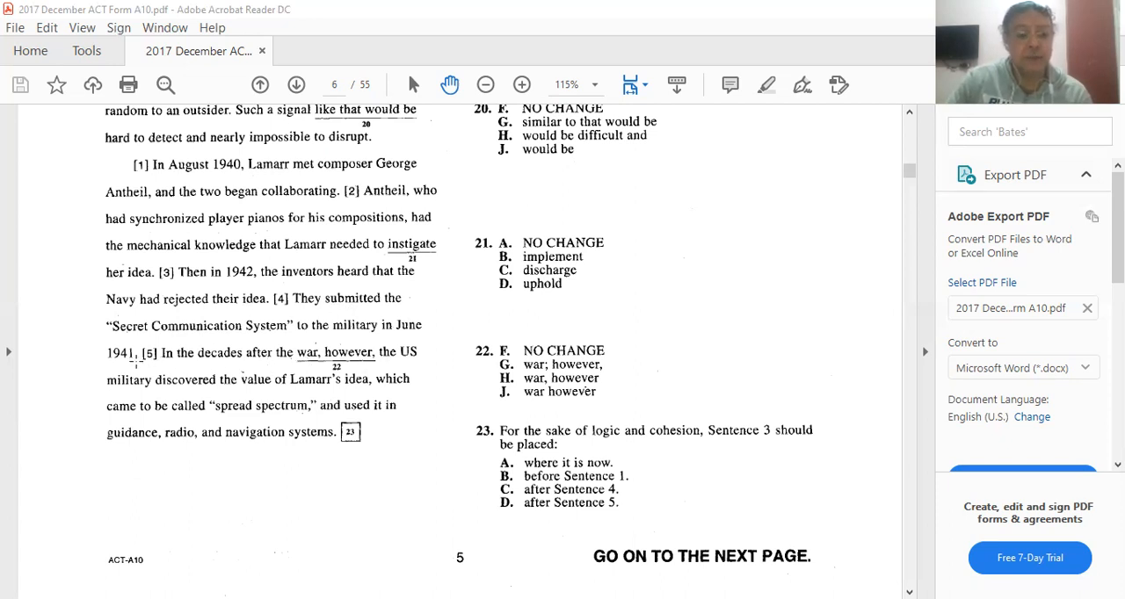
pyautogui.moveTo(325, 313)
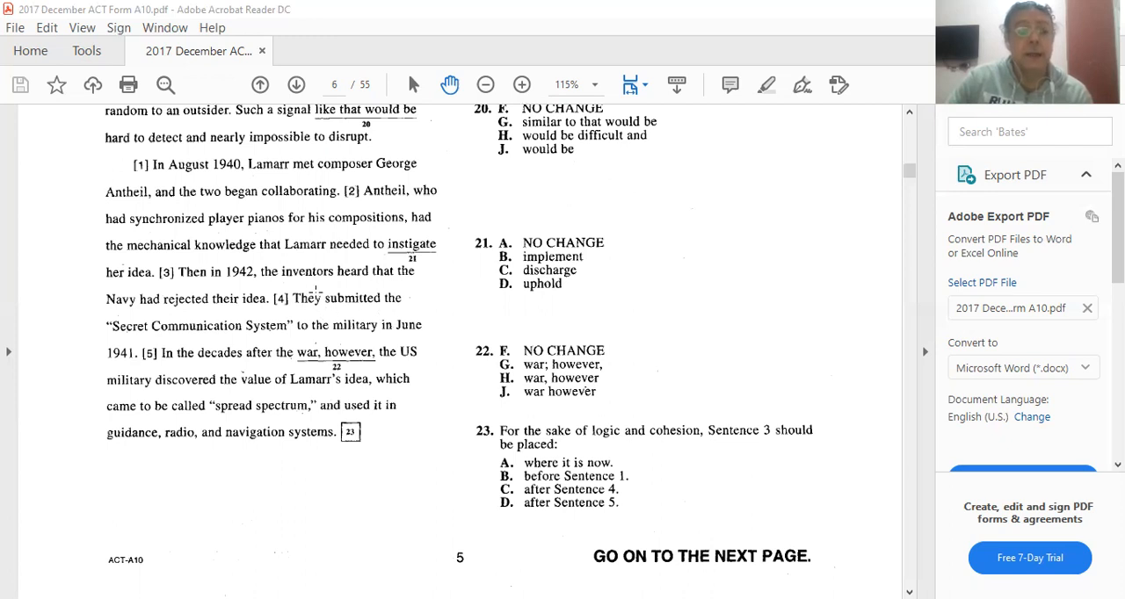
pyautogui.moveTo(202, 309)
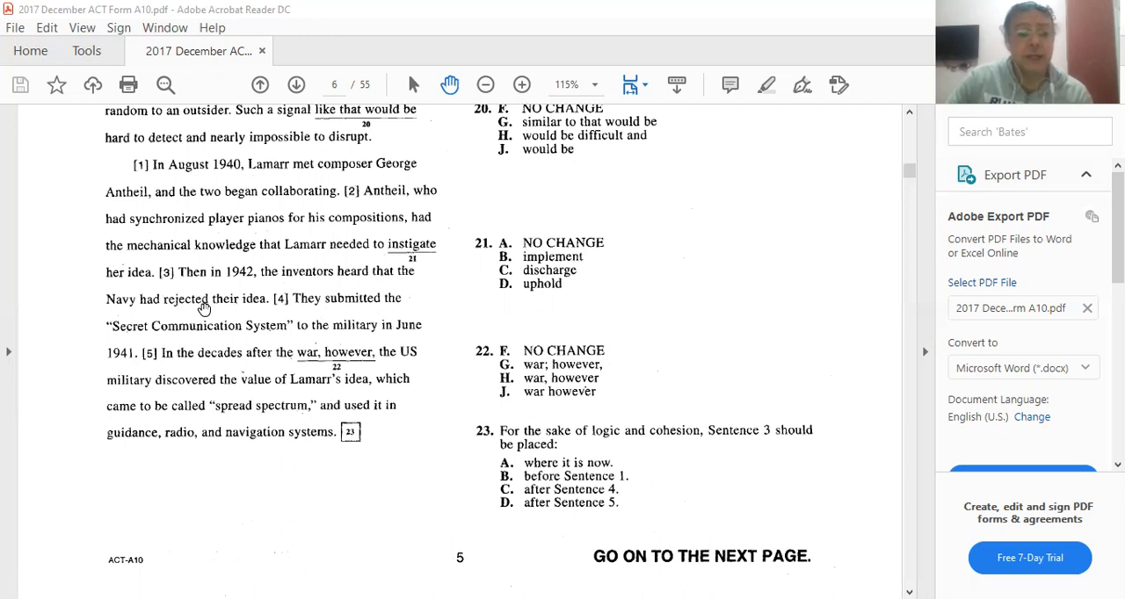
pyautogui.moveTo(270, 327)
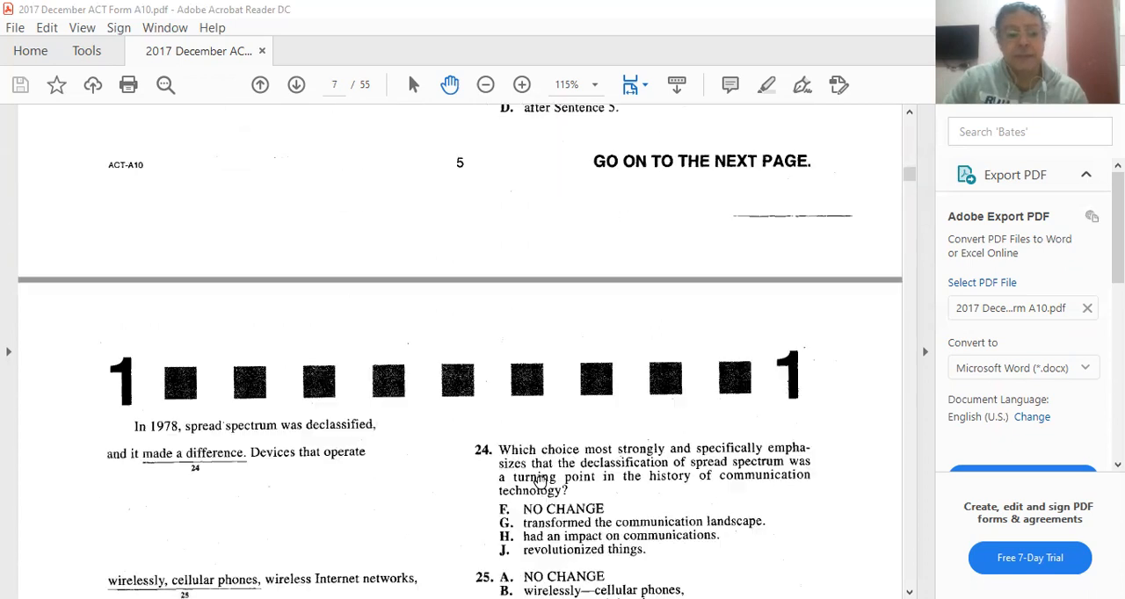
pyautogui.scroll(-3)
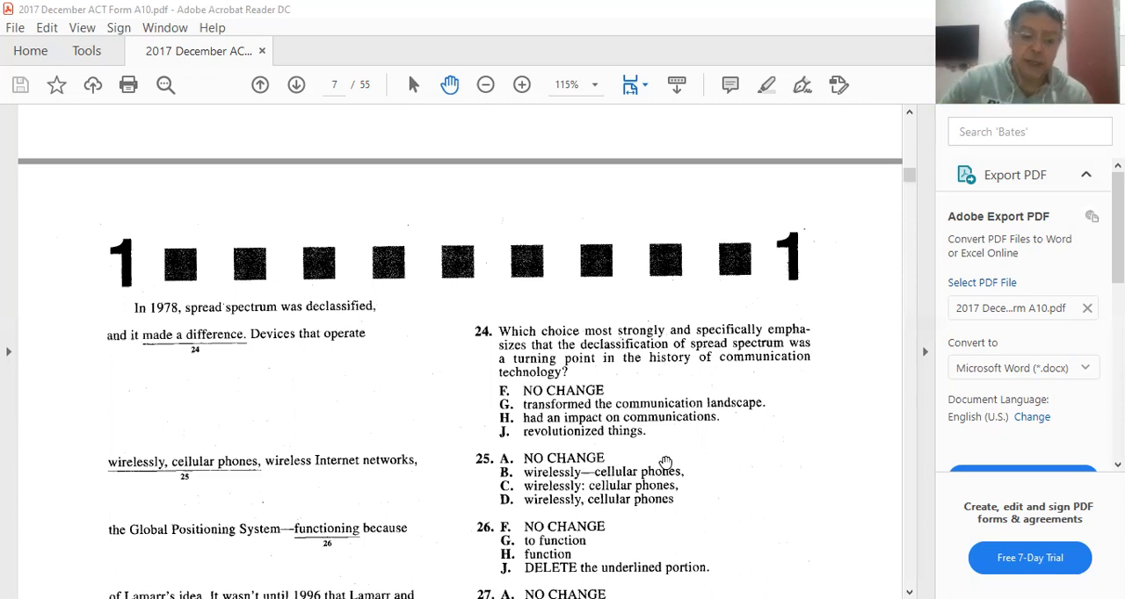
pyautogui.scroll(-3)
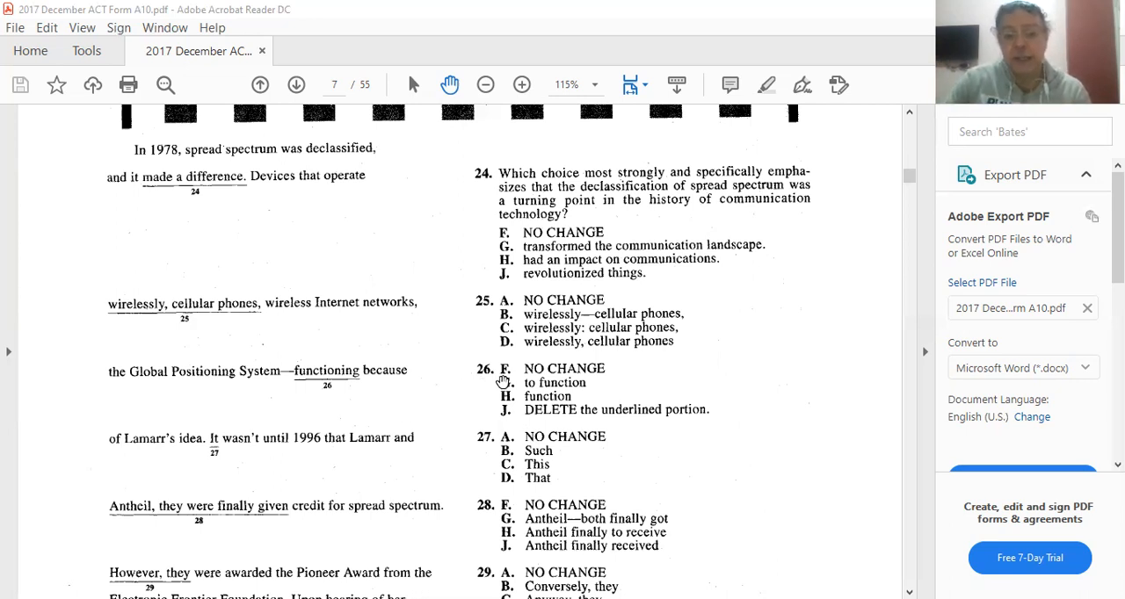
pyautogui.moveTo(429, 385)
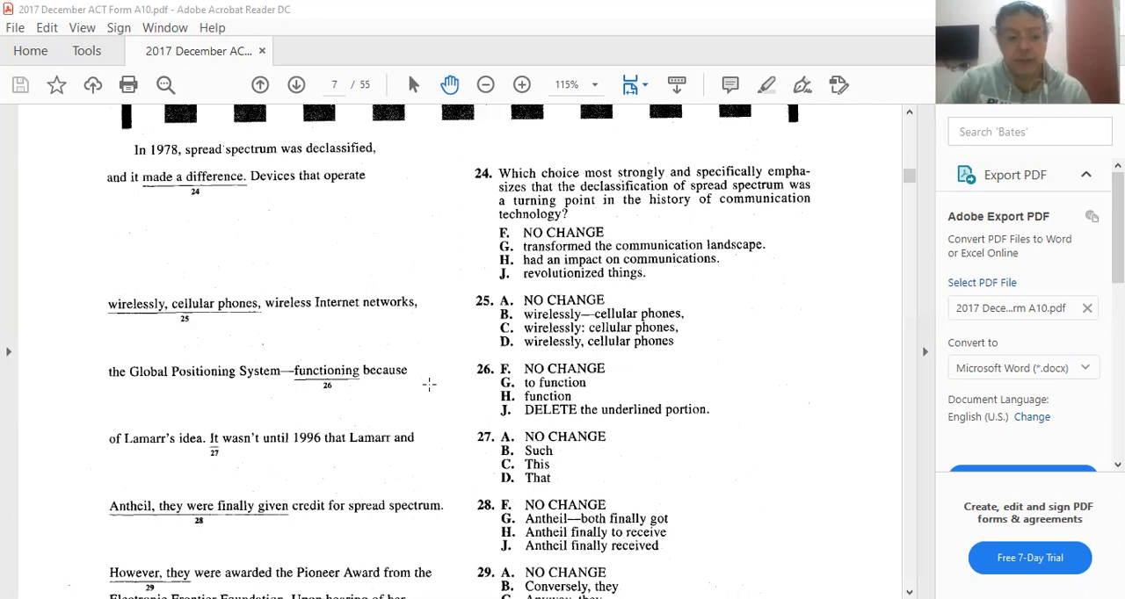
pyautogui.scroll(-3)
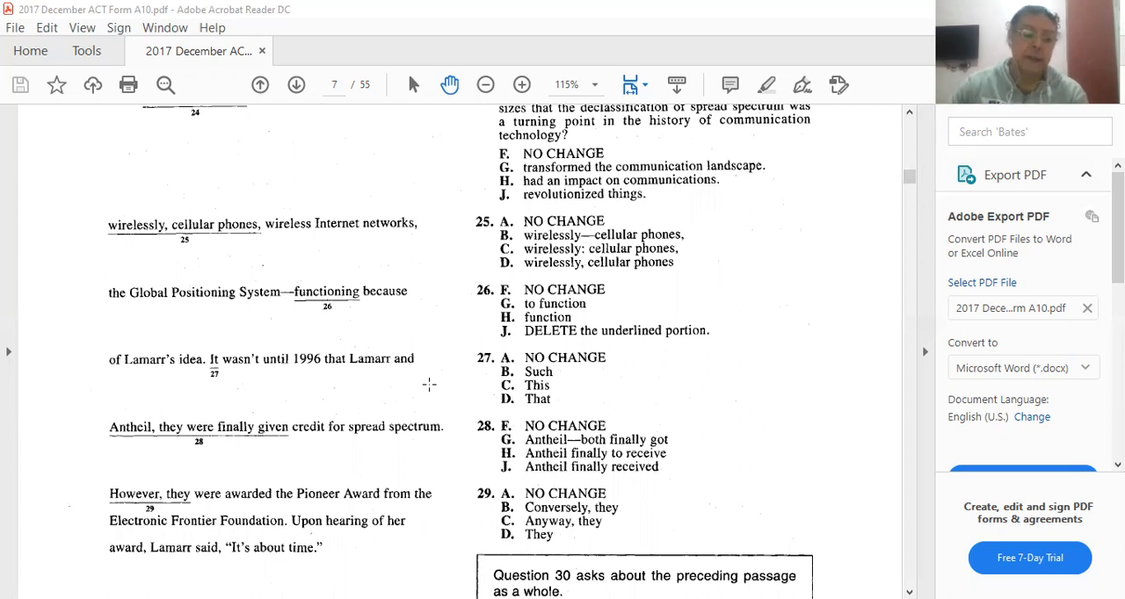
pyautogui.scroll(-3)
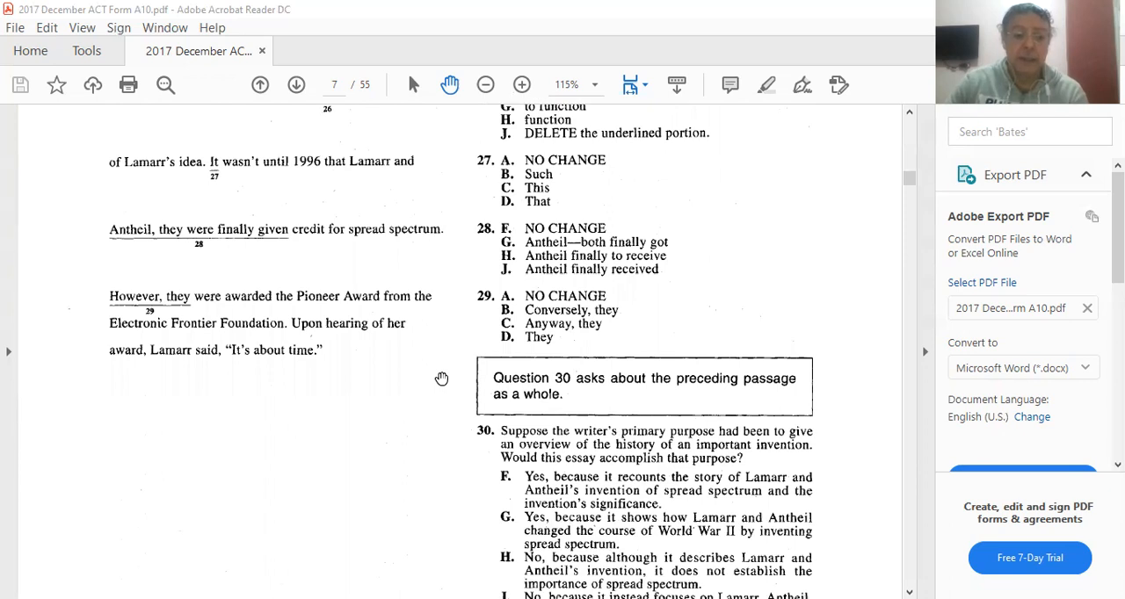
pyautogui.scroll(-3)
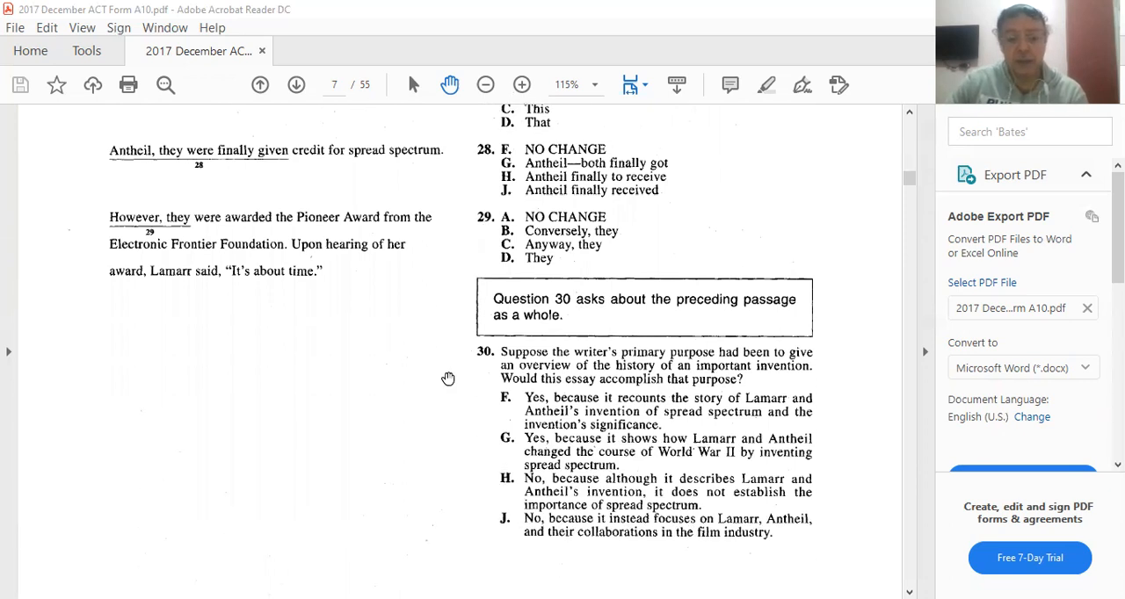